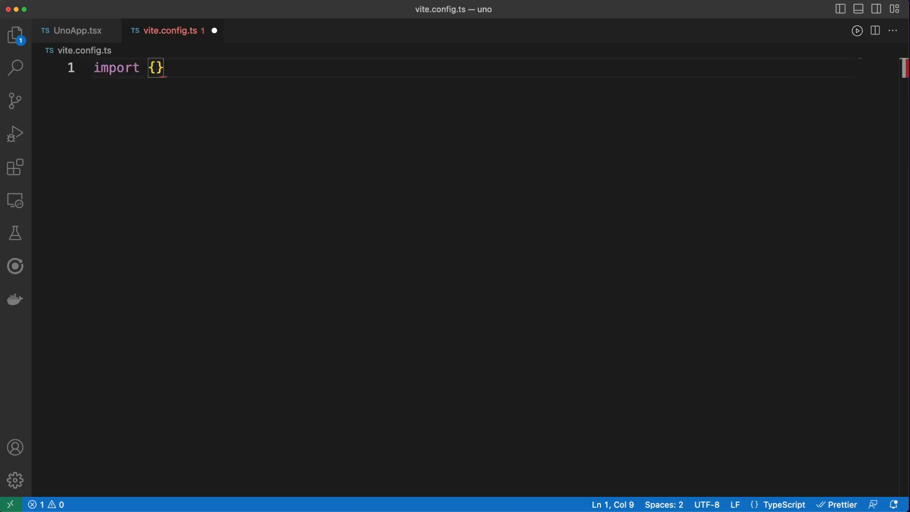
Import defineConfig from vite and export a default defineConfig call in vite.config.ts.
text(defineConfig)
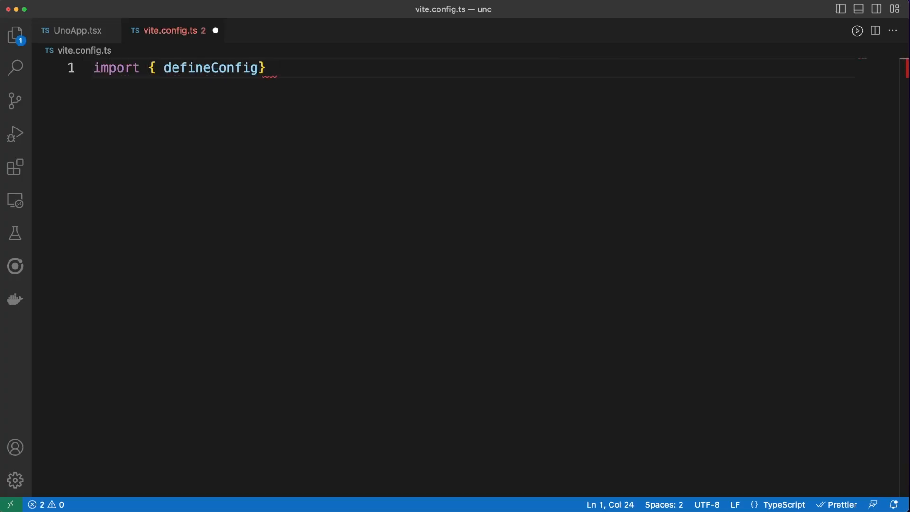
text(exp)
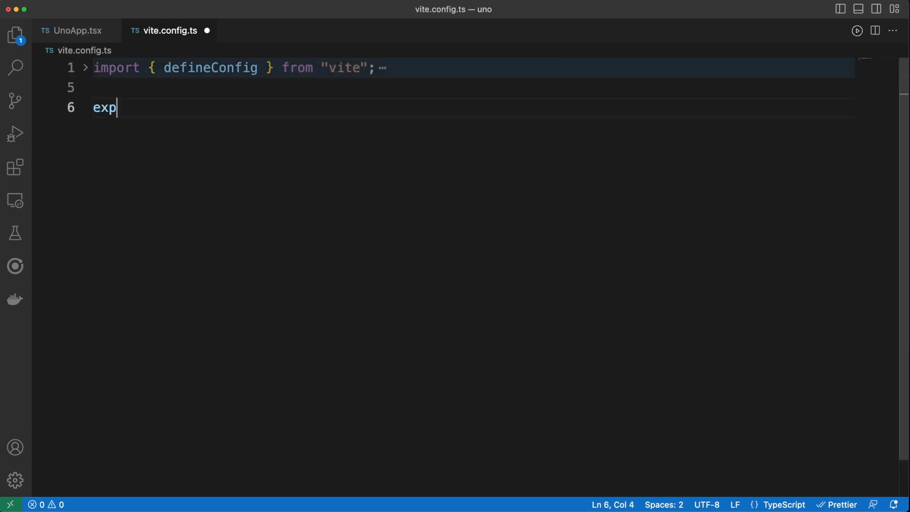
text(ort default defineConfig)
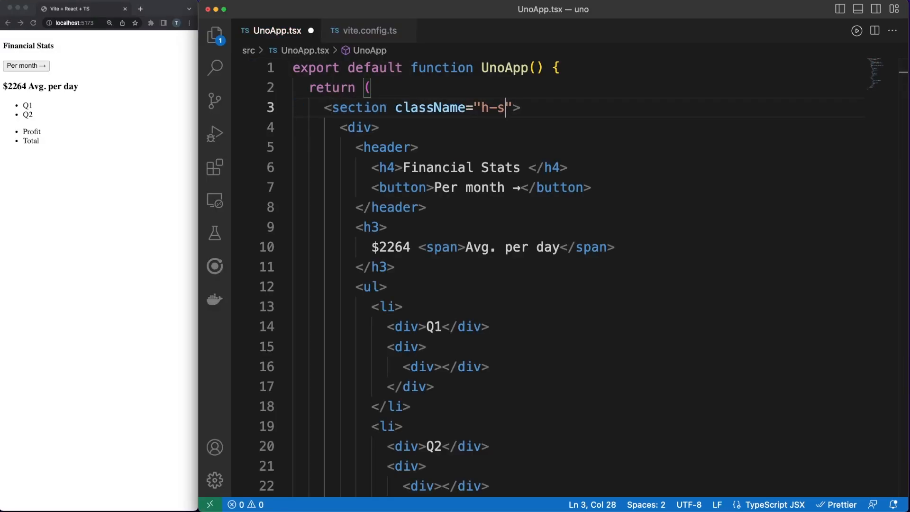
Make the section a full-screen centred flex container on a #e0e background.
text(creen flex items-center)
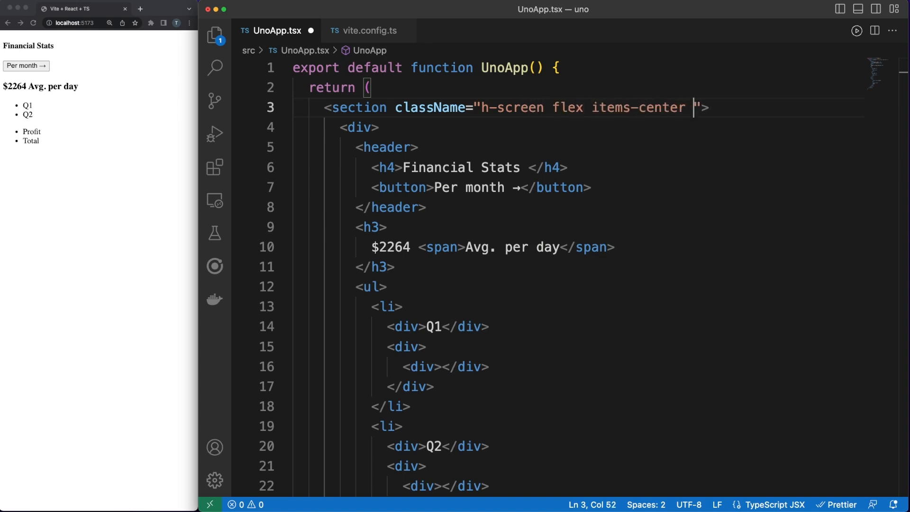
text(justify-cente)
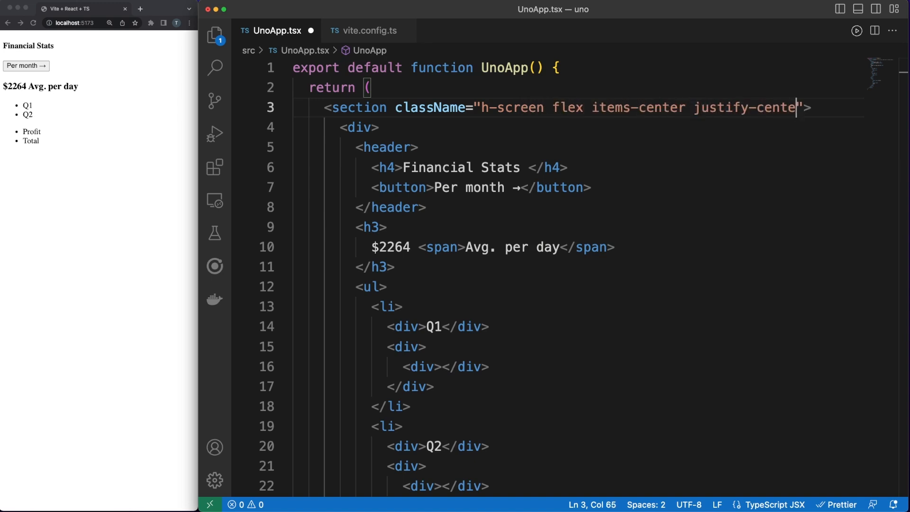
text(bg-#e0e)
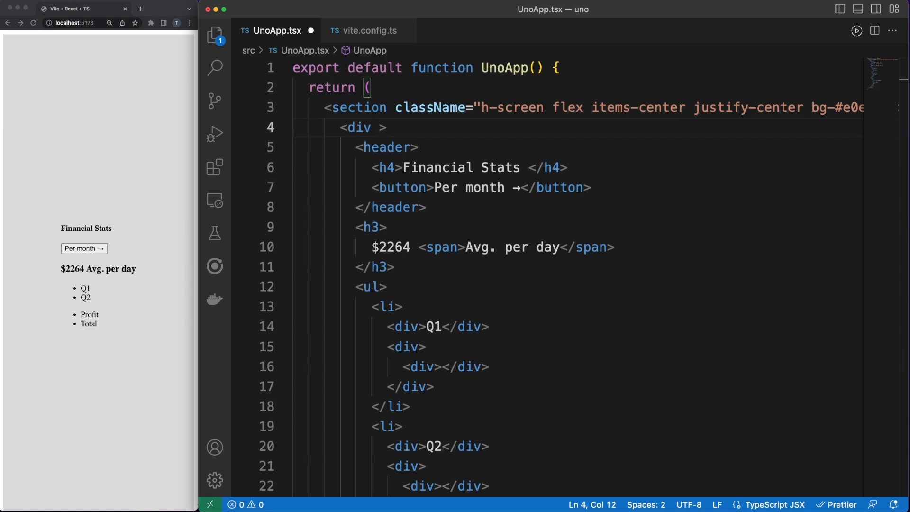
Style the card div white with p-5, border-rd-3, 300px width and a drop shadow.
text(className="")
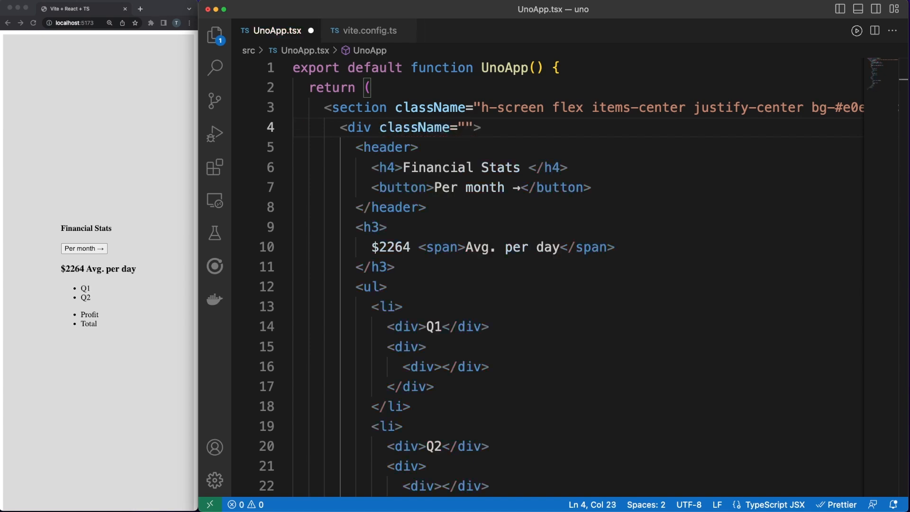
text(bg-white p)
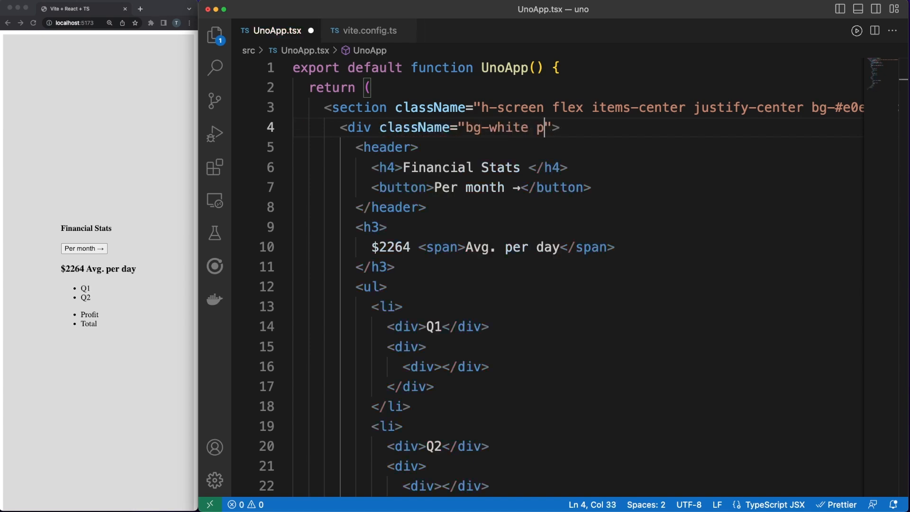
text(-5 border-rd-)
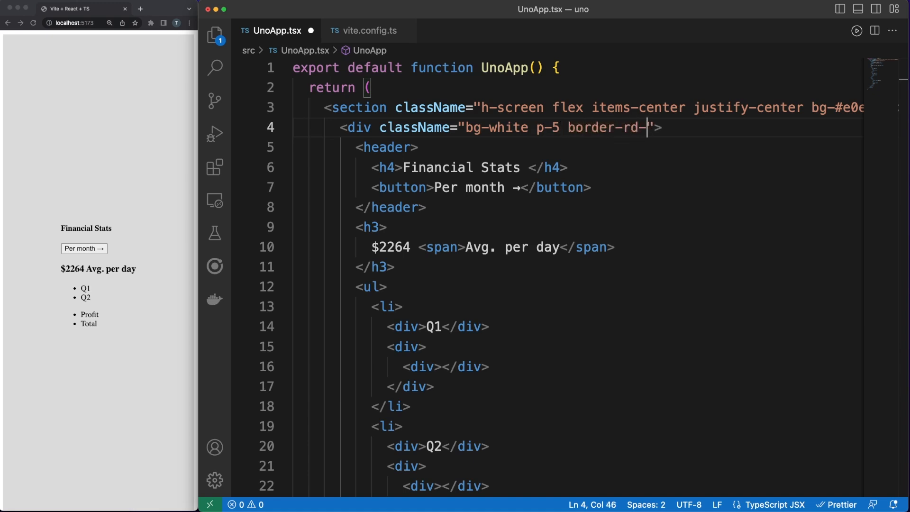
text(3 w-300)
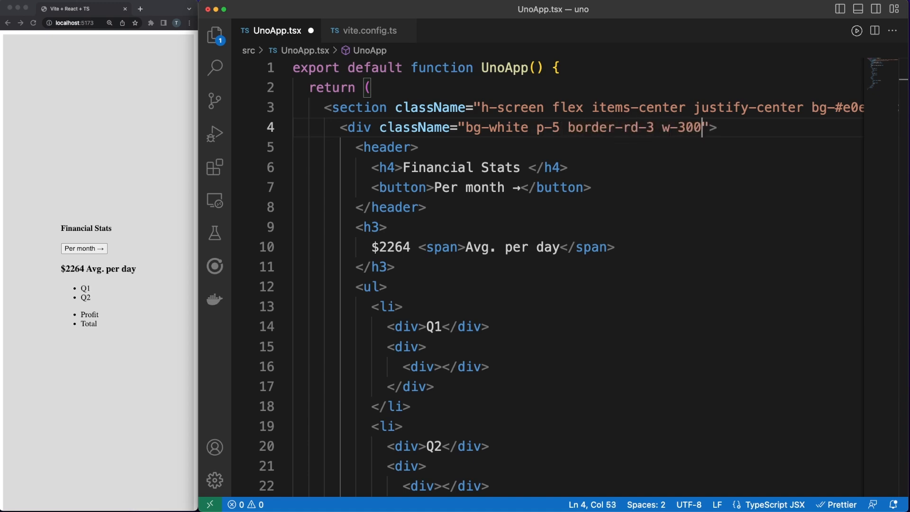
text(px drop-shadow)
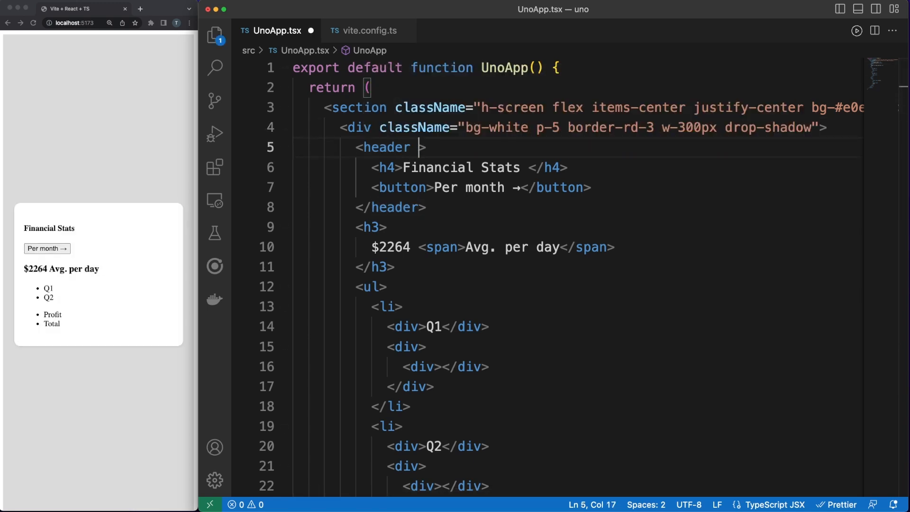
Make the header a centred flex row with mb-4 and give the h4 m-0 font-sans.
text(className="")
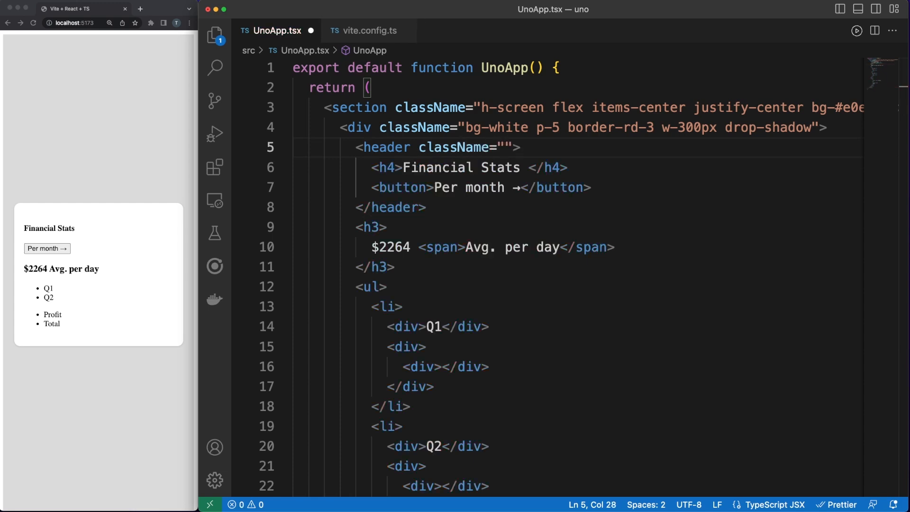
text(flex items-center)
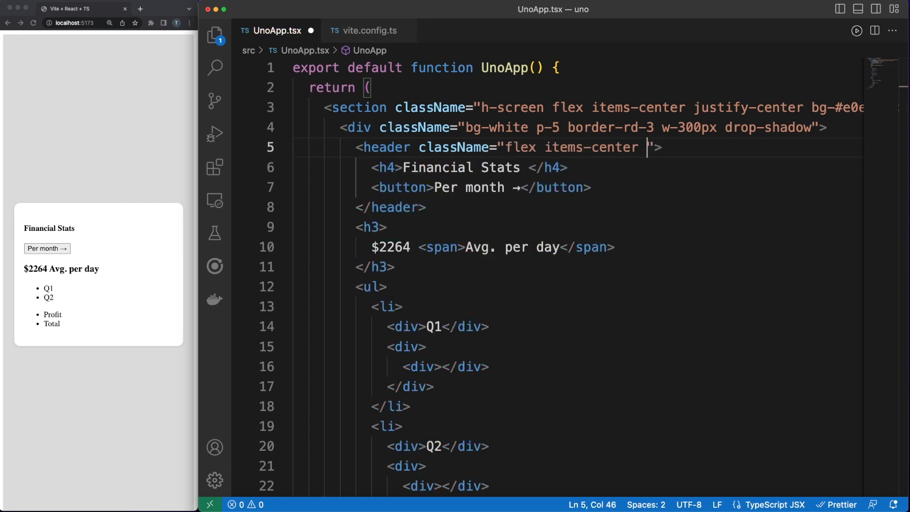
text(mb-4)
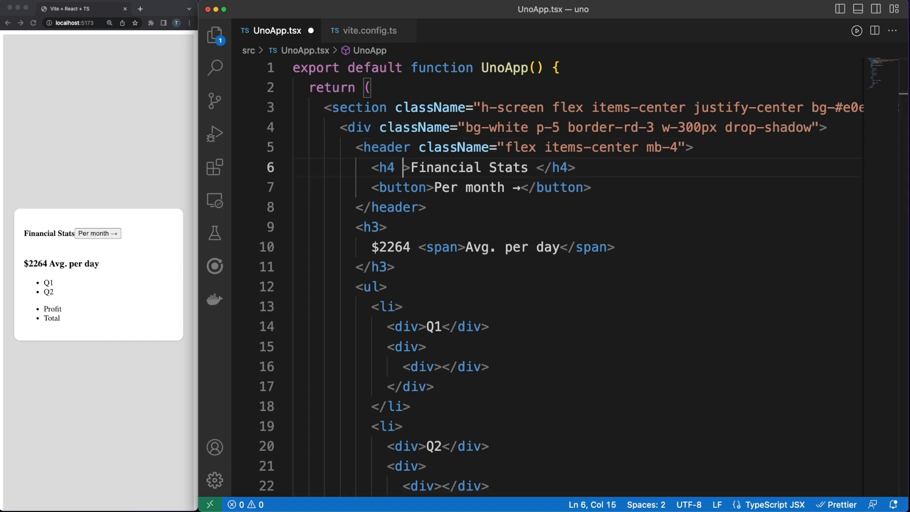
text(className="m-)
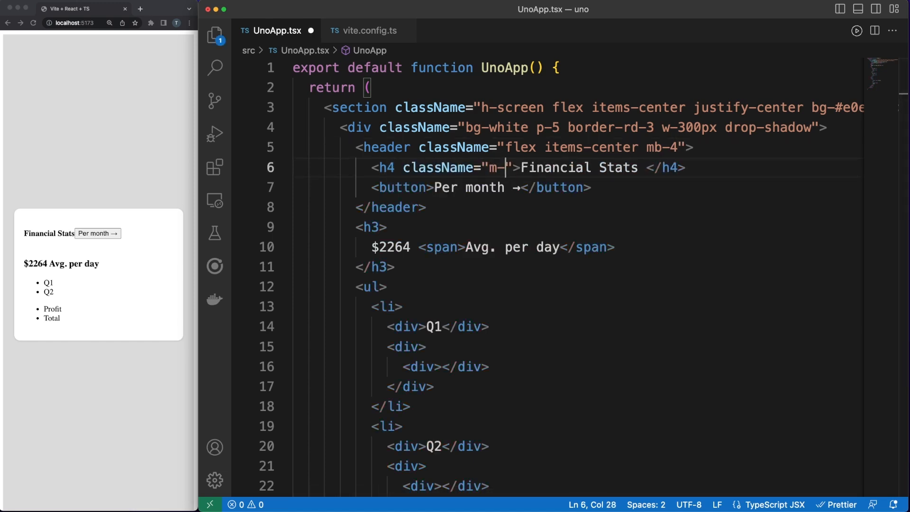
text(0 font-sans)
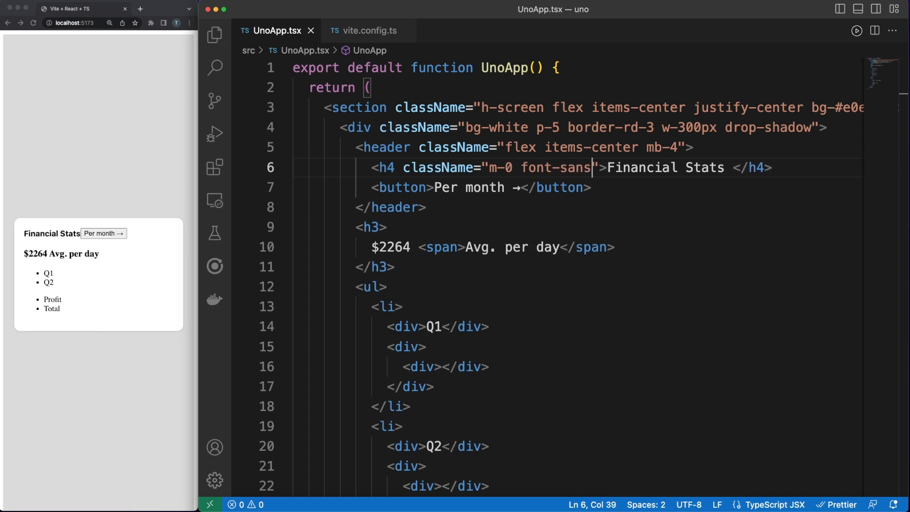
text(c)
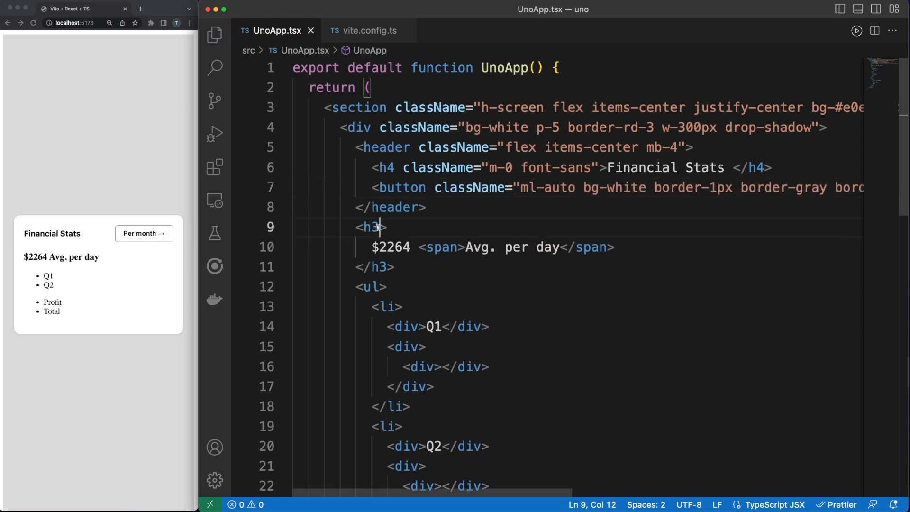
Style the $2264 amount with m-0, 30px text, sans font and mb-4, moving the span to its own line.
text(className="")
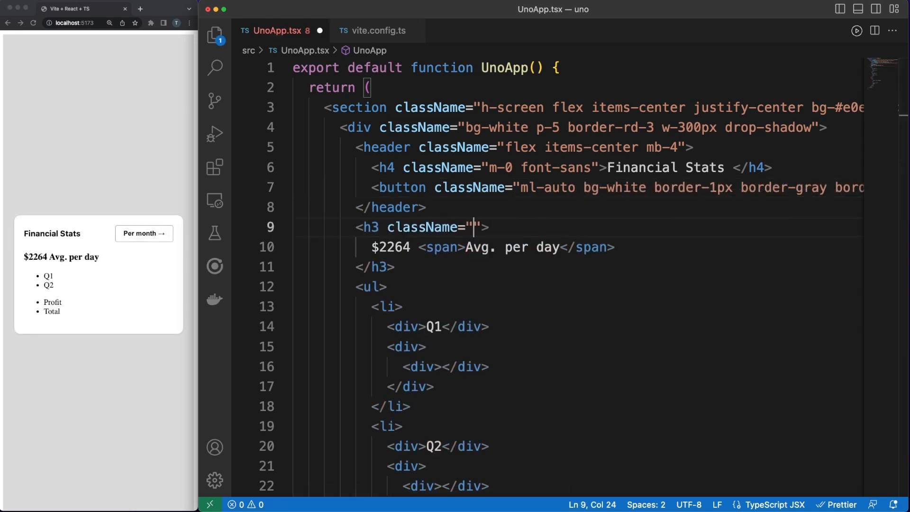
text(m-0 text-30)
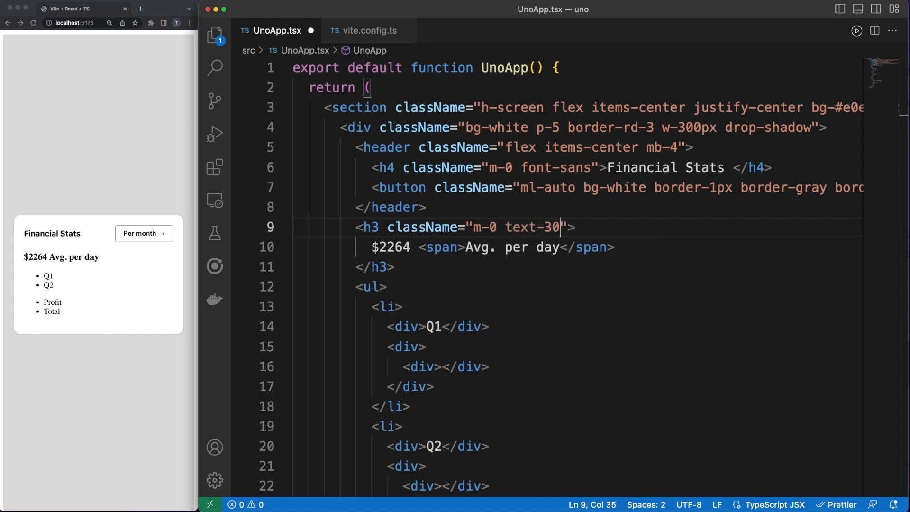
text(px font-sans mb-4)
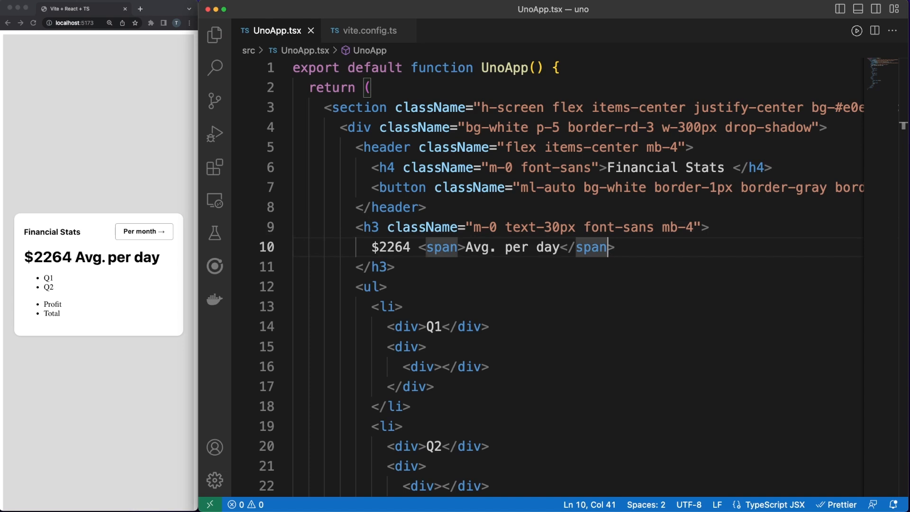
key(enter)
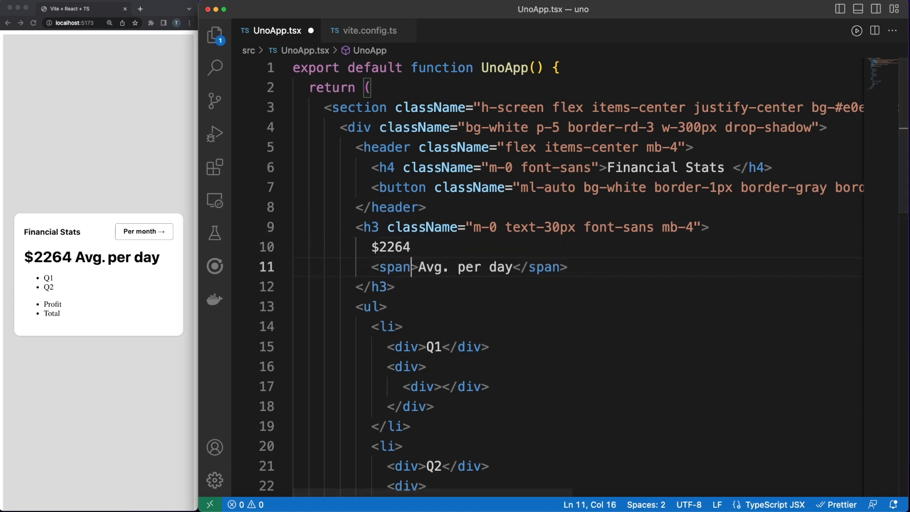
Give the Avg. per day span text-base, font-400 and gray text.
text(className="")
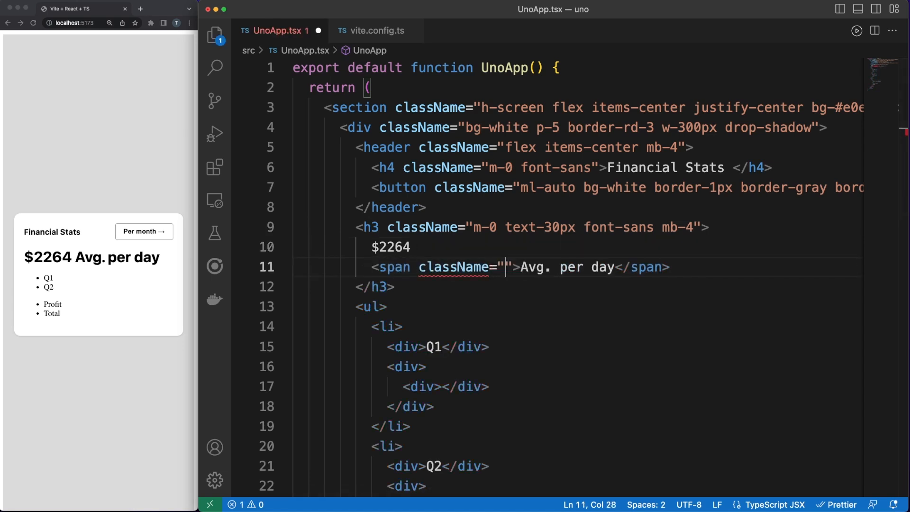
text(text-base font-)
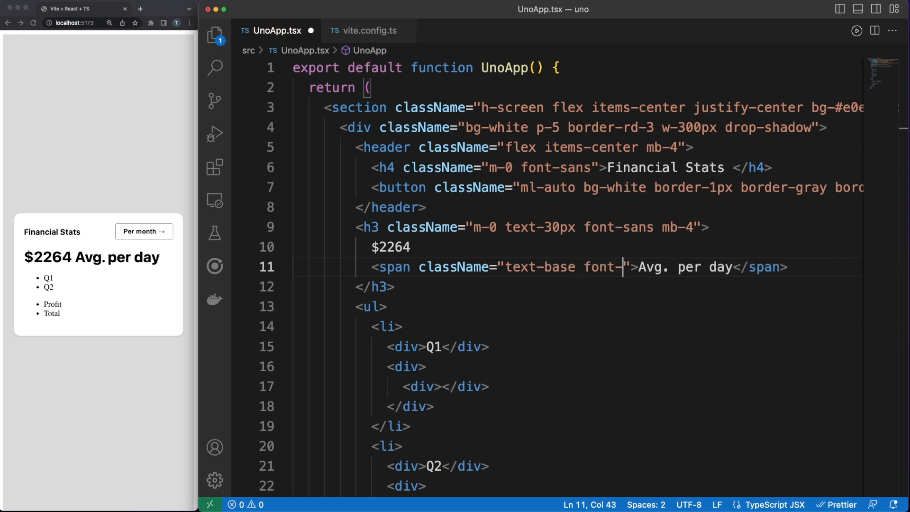
text(400 text-gray)
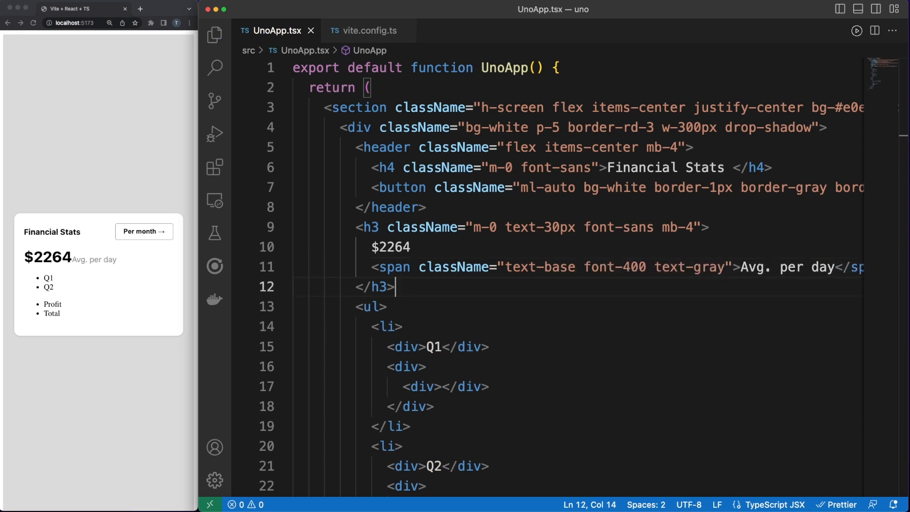
Set the ul to m-0 p-0 list-none and make the first li a centred flex row with mb-2.
text(className=)
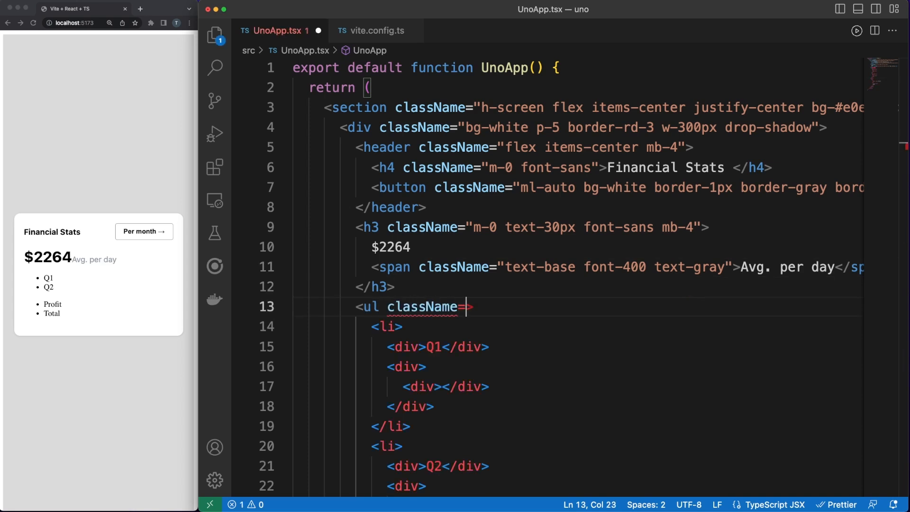
text("m-0")
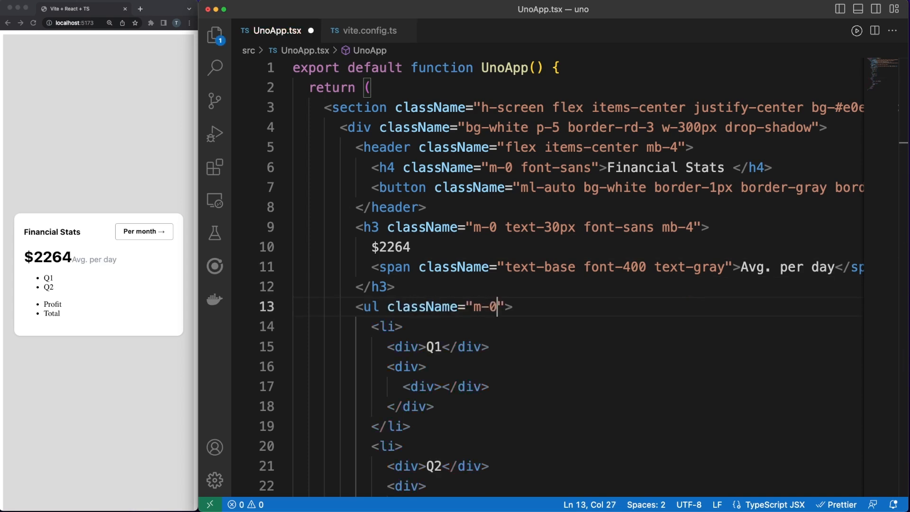
text(p-0)
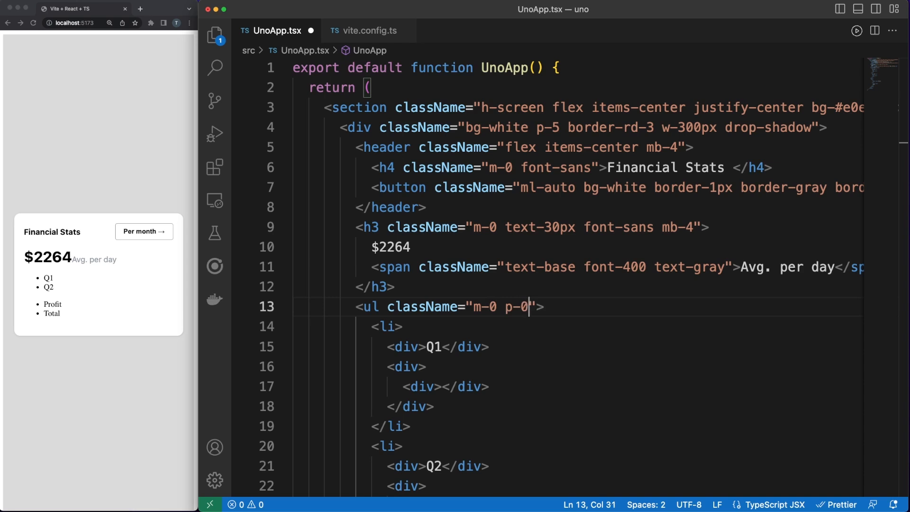
text(list-none)
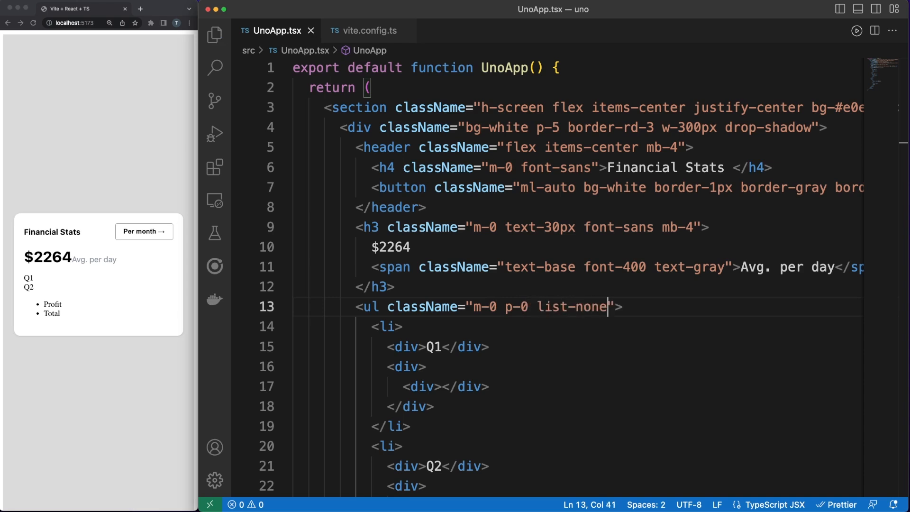
text(classNam)
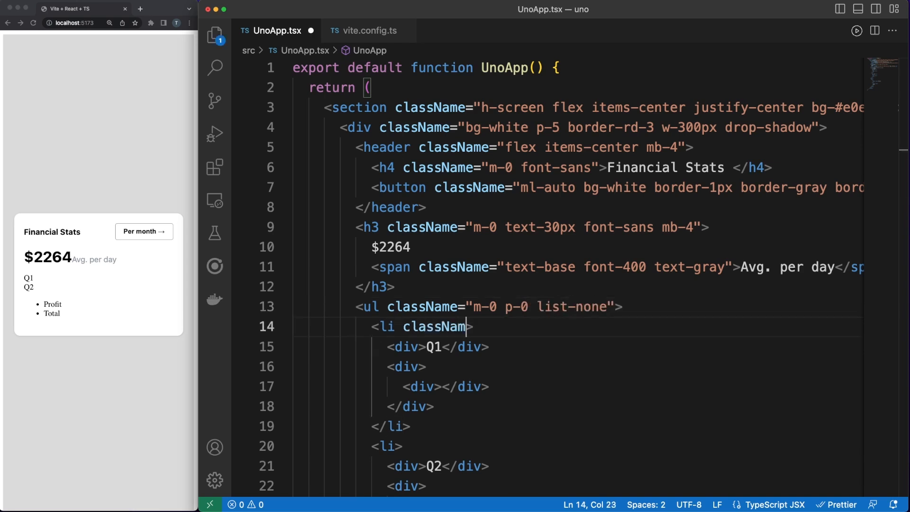
text(e="flex ")
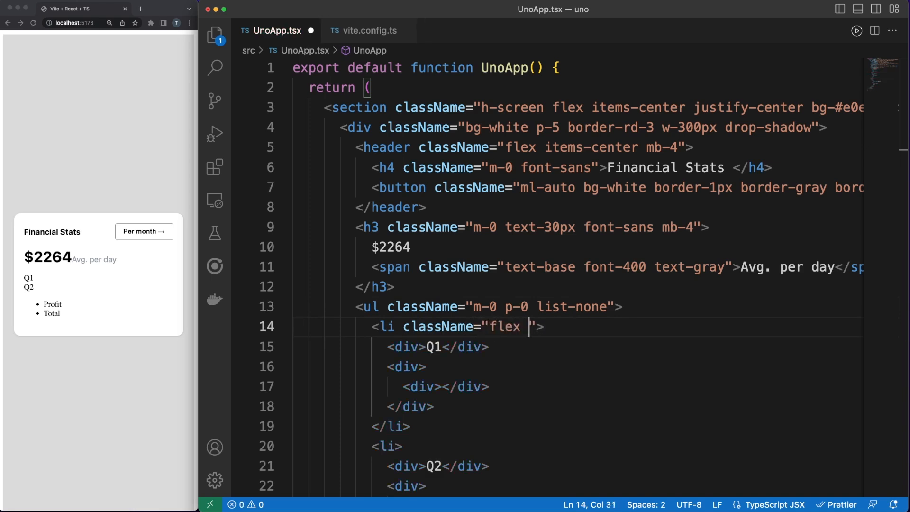
text(items-center mb-2)
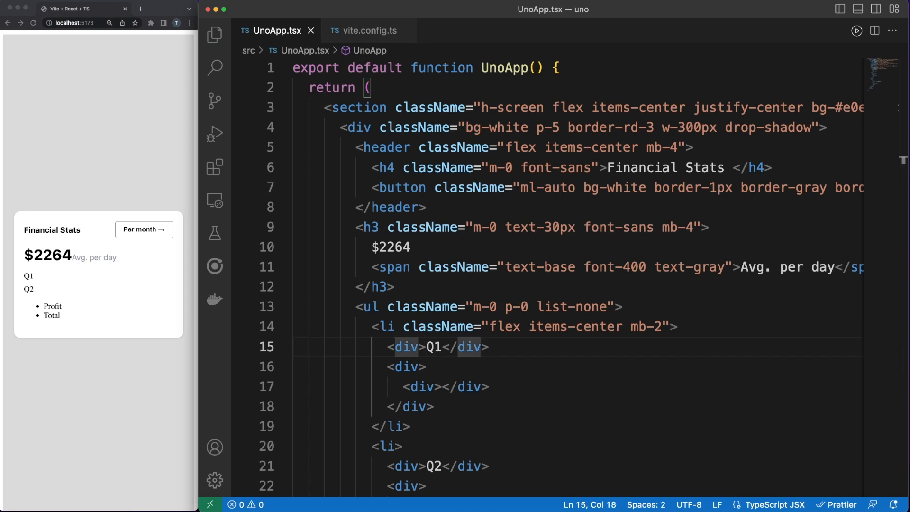
Give the Q1 label text-sans with right margin and start its bar container with h-26px and a bg- class.
text(className="text-sans mr-4)
click(578, 366)
text( className="w-180px )
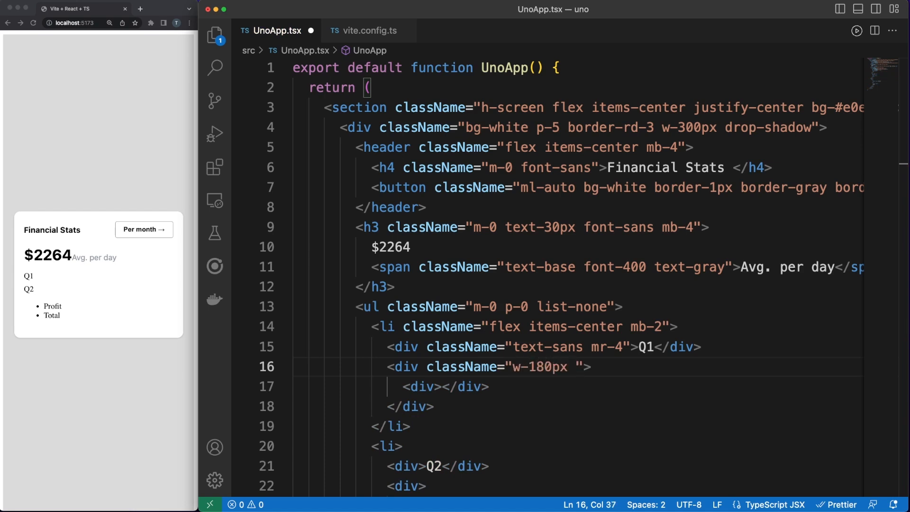
text(h-26px bg)
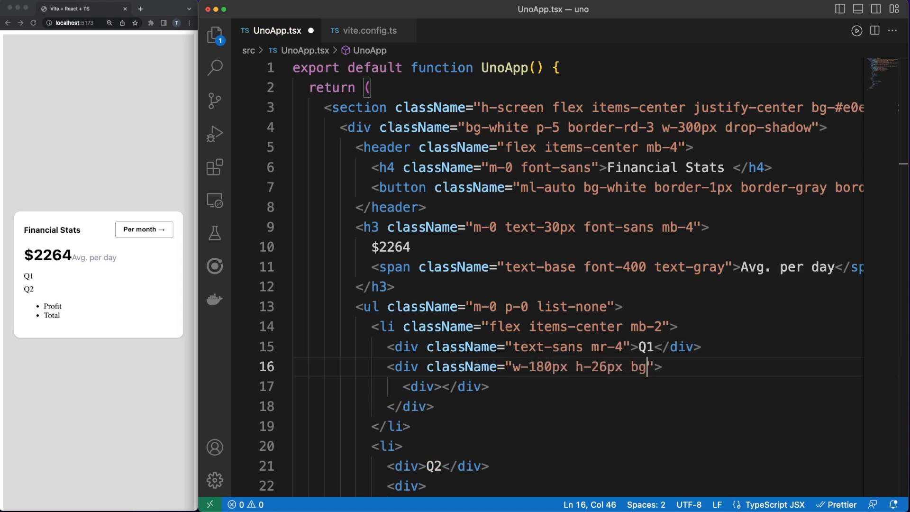
text(-)
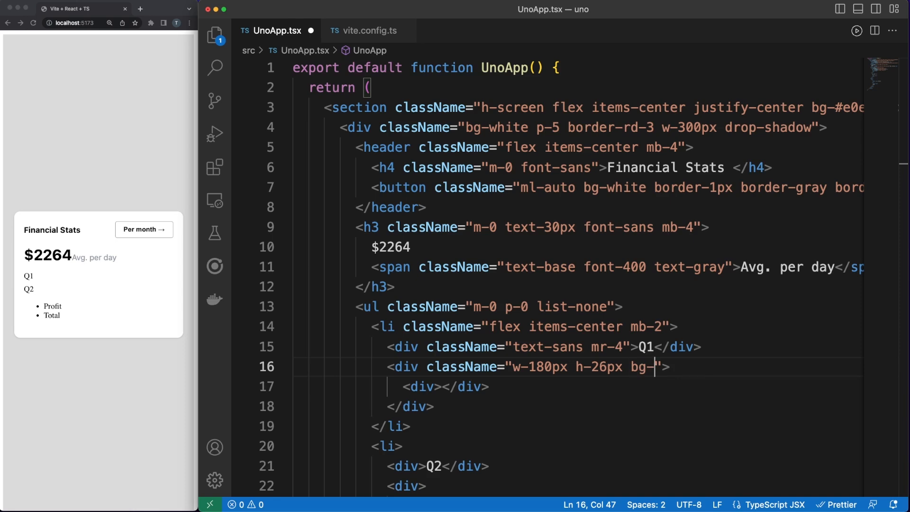
double_click(639, 366)
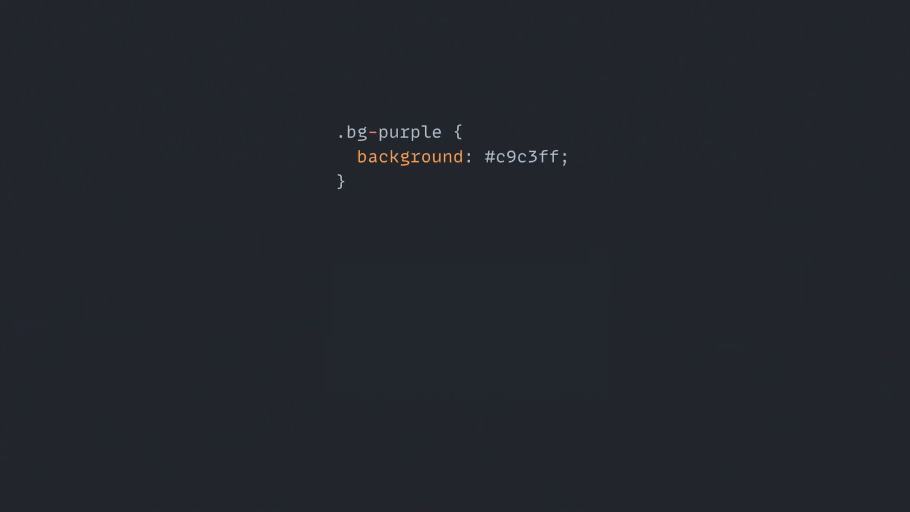
Show the .text-white CSS rule alongside the bg-purple #c9c3ff example in the slides.
text(.text-white {)
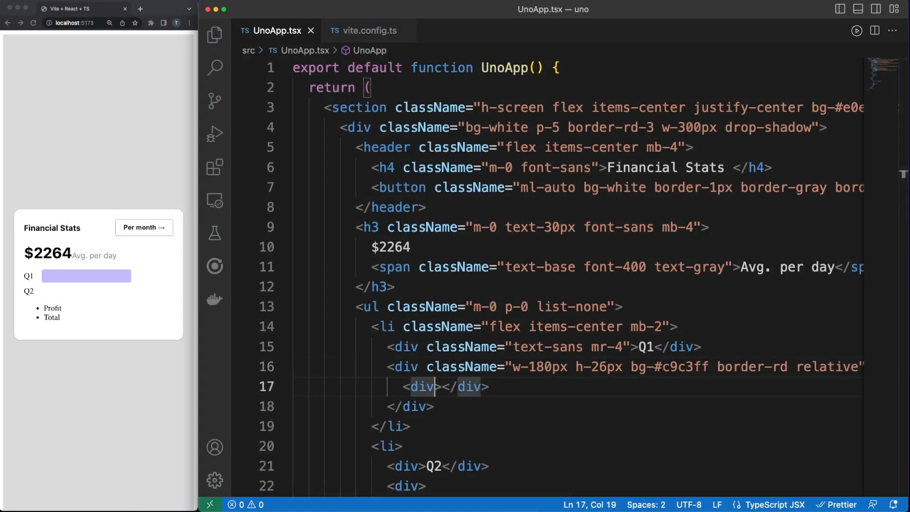
Give the Q1 inner bar w-120px, #948bff background and rounded border classes.
text(className="")
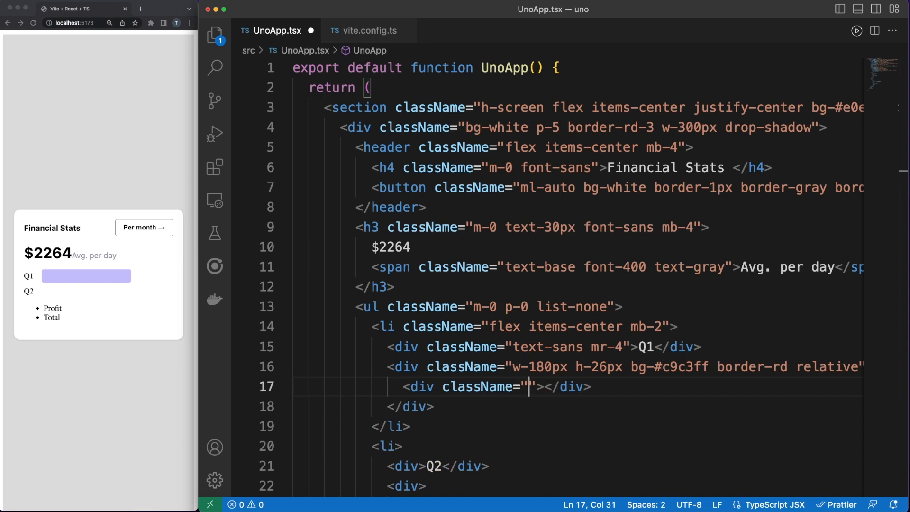
text(w-120px h-26px bg)
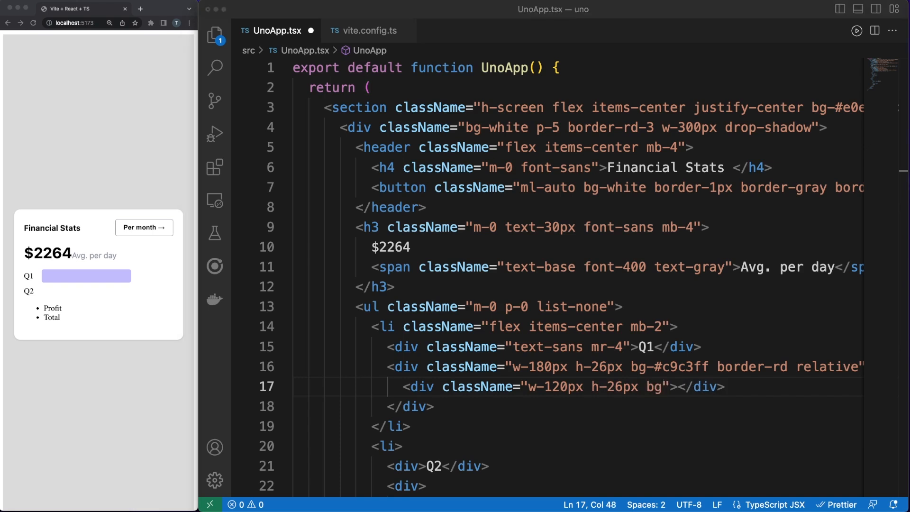
text(-#948bff border-rd border-)
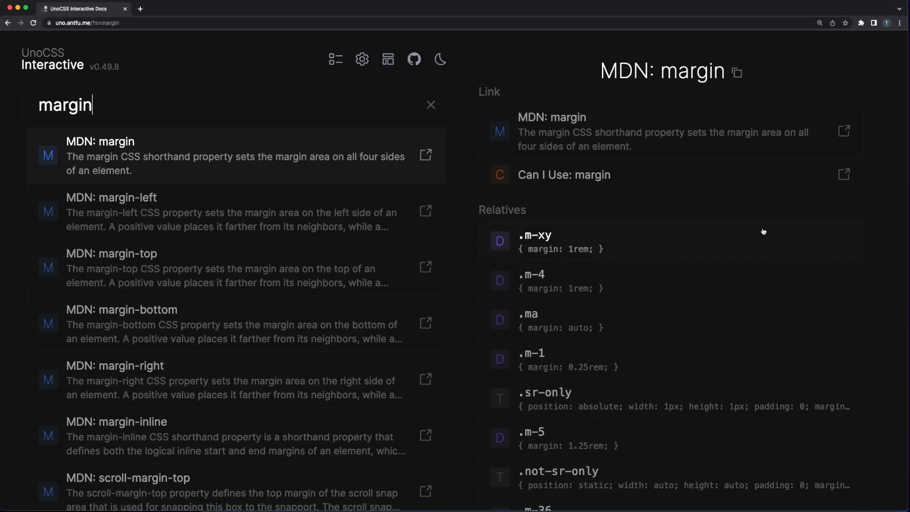
Review the m-2 margin result, then browse the Tailwind default spacing scale table.
scroll(down, 3)
text(m-2)
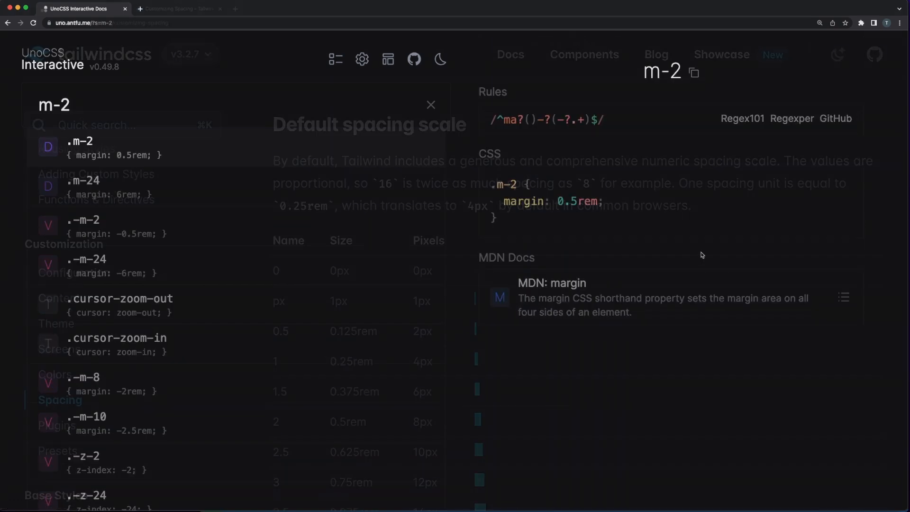
click(177, 9)
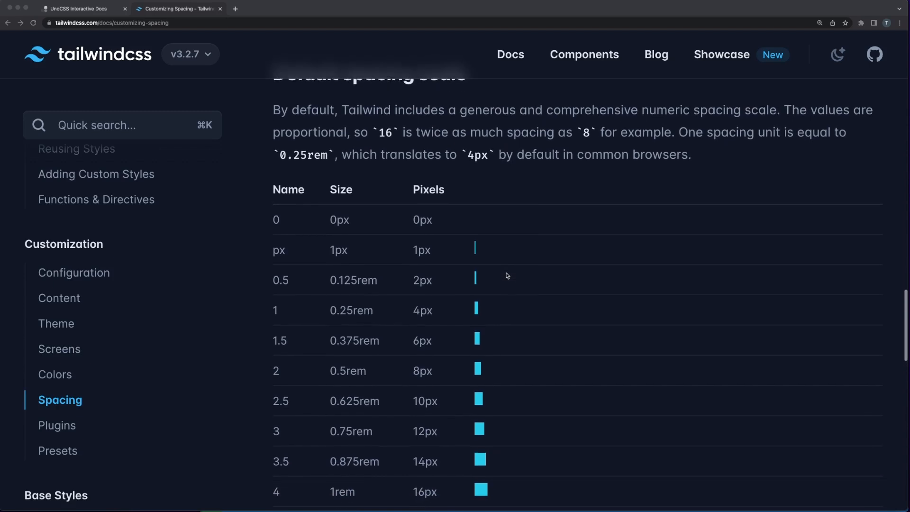
scroll(down, 3)
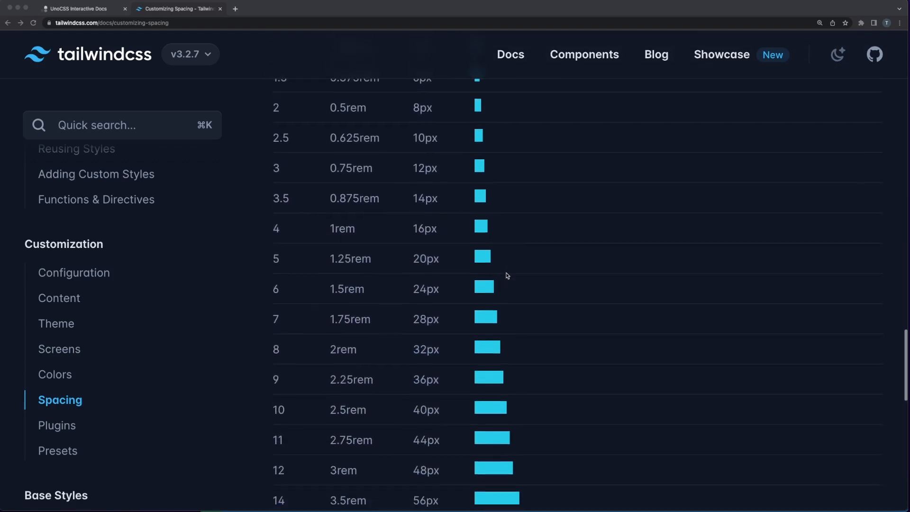
scroll(down, 3)
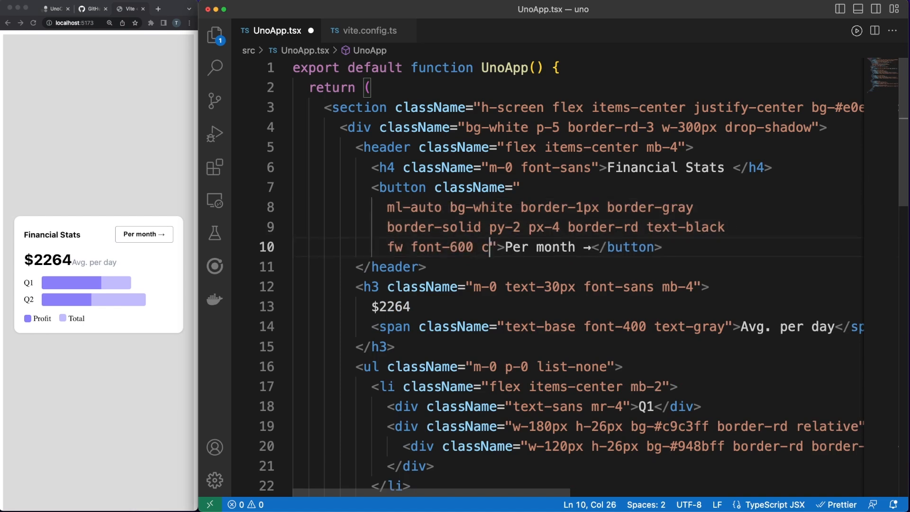
Add cursor-pointer, hover:bg-purple, hover:border-purple, hover:text-white and transition to the button.
text(ursor-pointer)
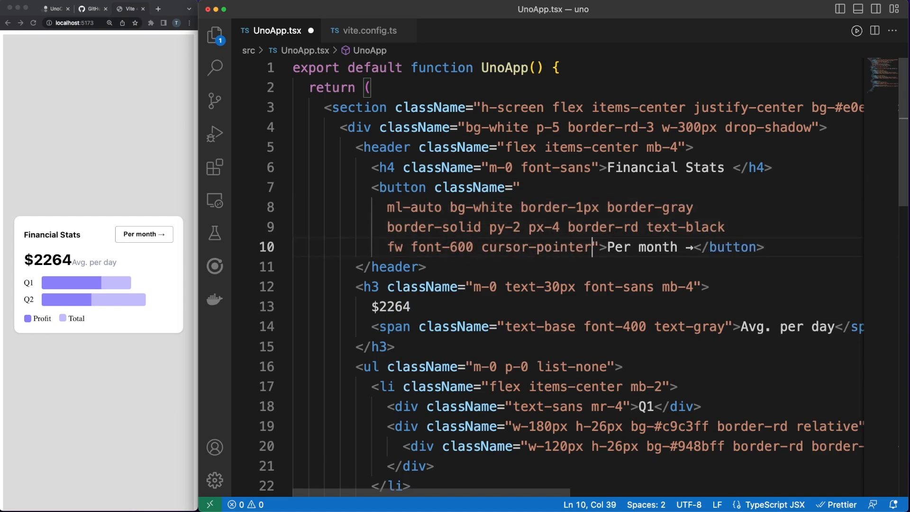
text(hover:)
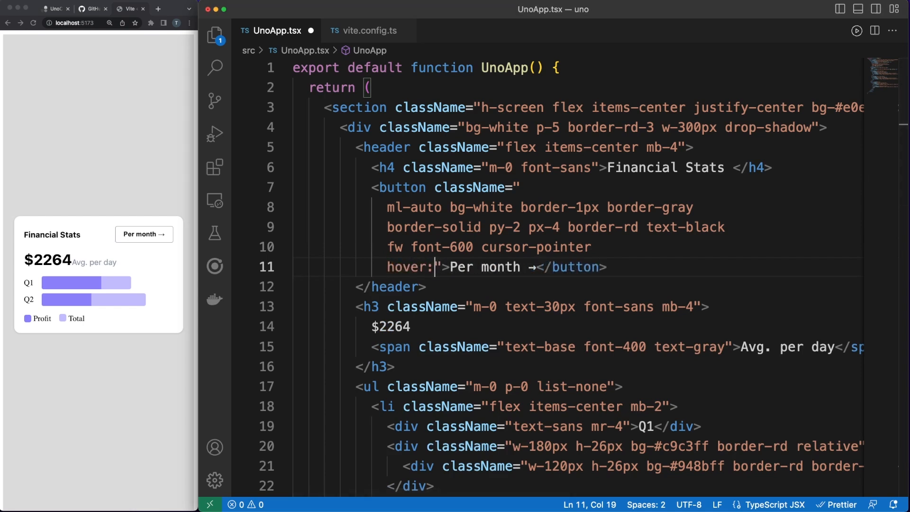
text(bg-purple)
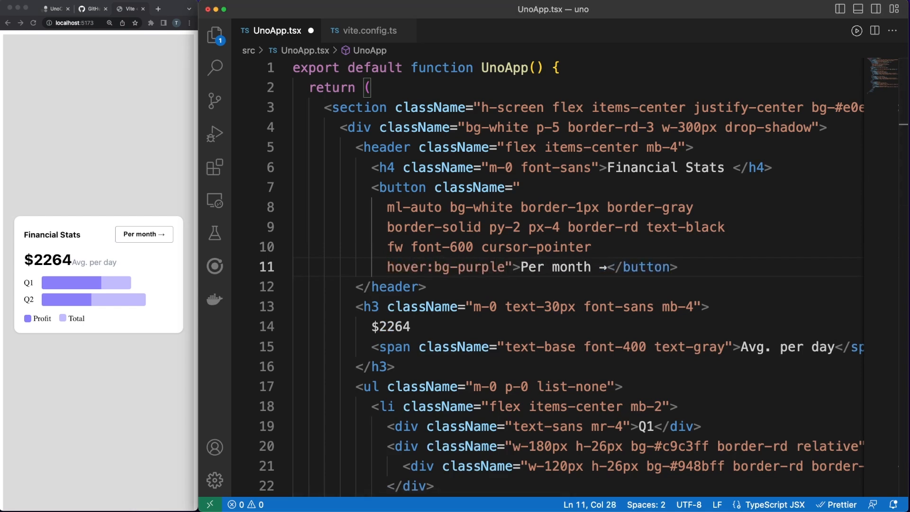
text(hover:border)
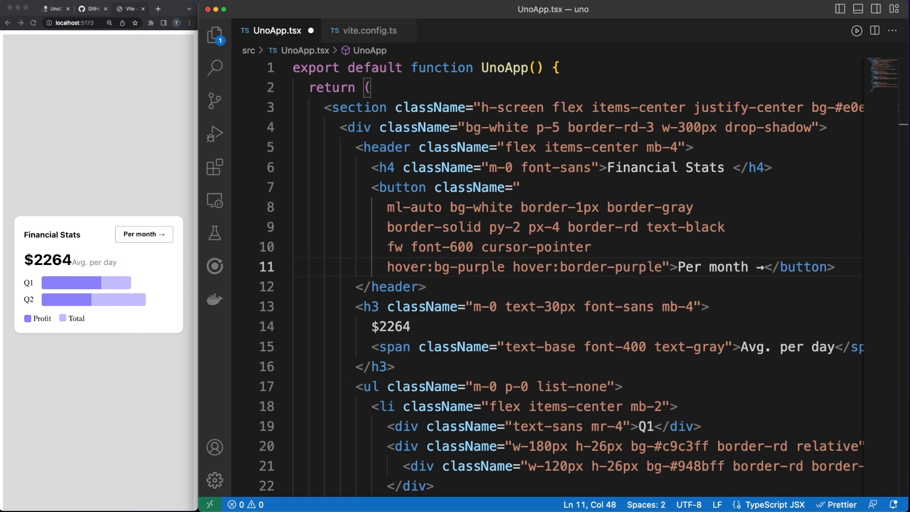
text(hover:text-white)
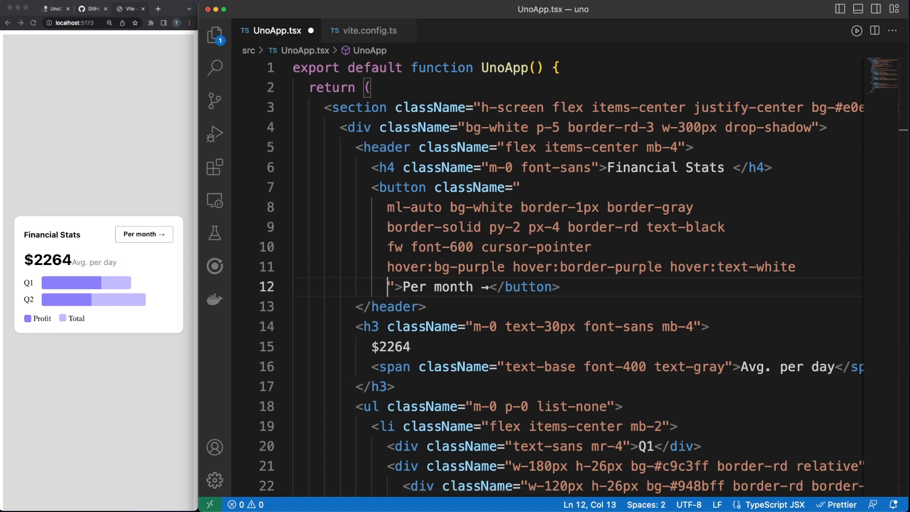
text(transition)
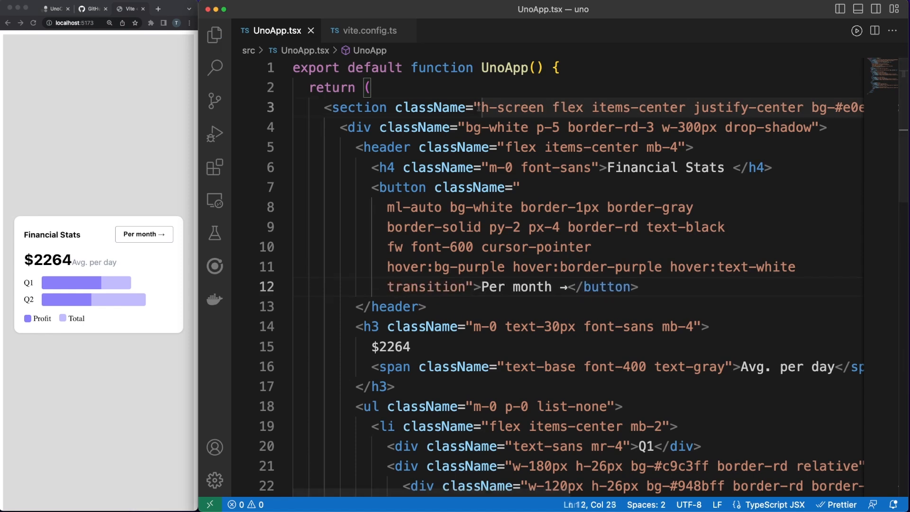
Move the section's class list onto its own line and add mt-45px to the card div.
key(Enter)
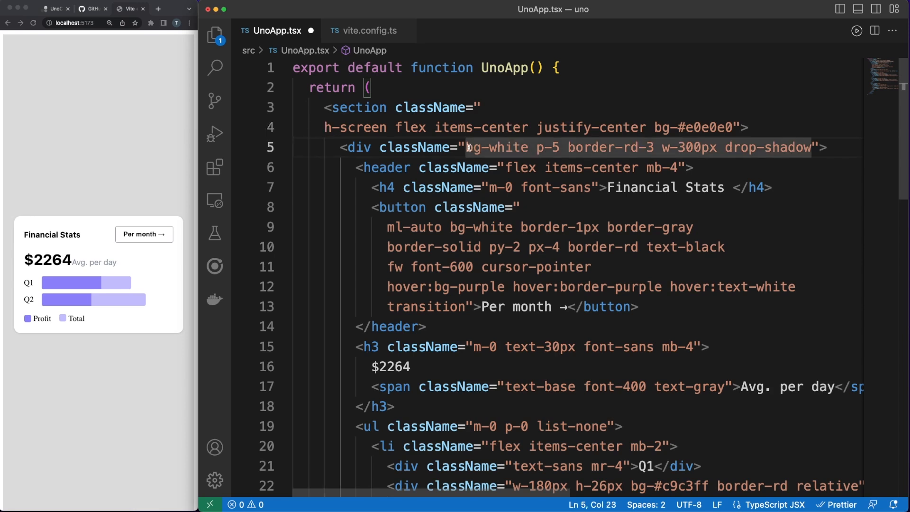
text(mt-45)
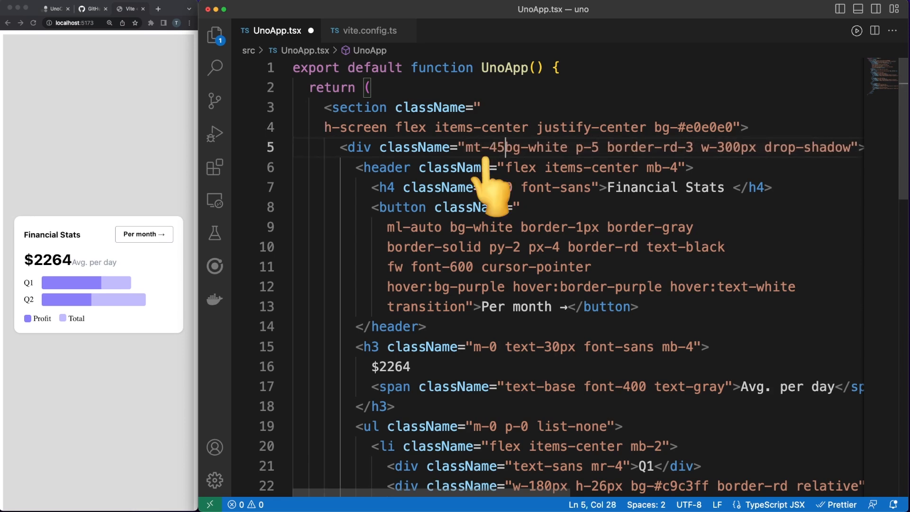
text(px)
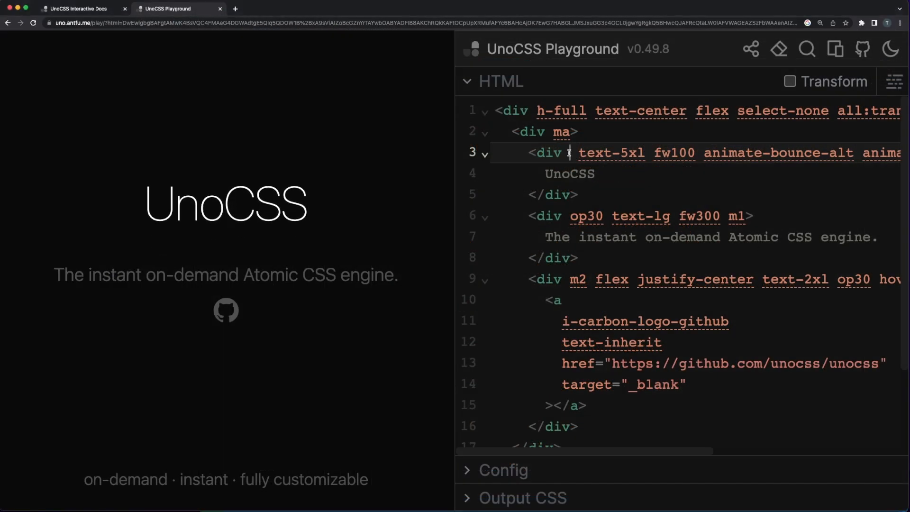
Colour the playground's UnoCSS heading text-red and change the tagline weight from fw300.
text(text-)
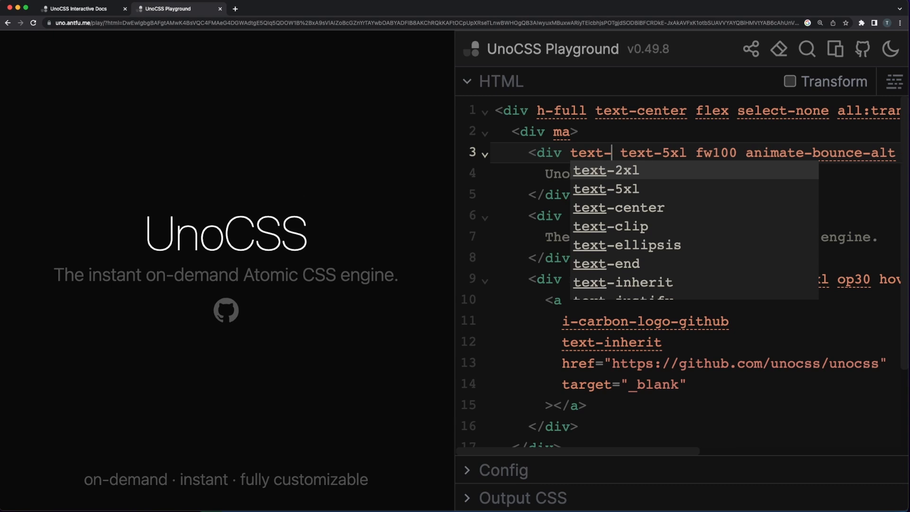
text(red)
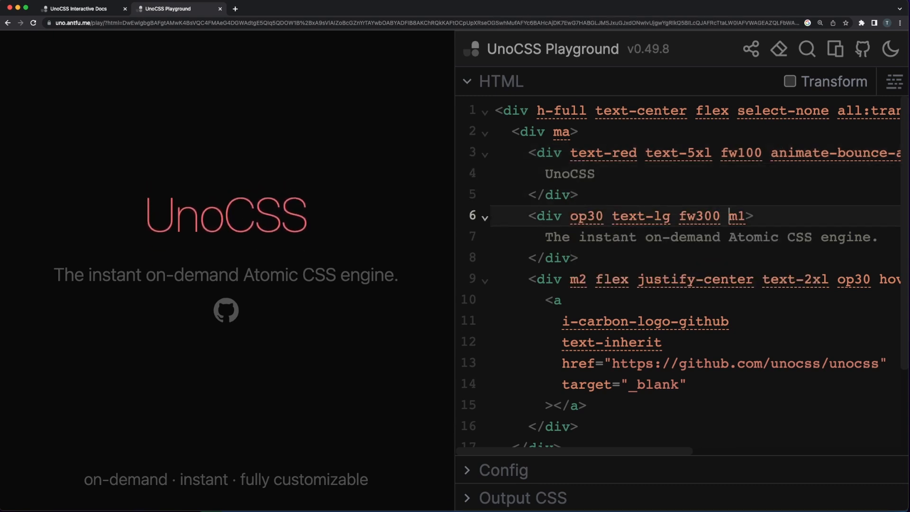
key(Backspace)
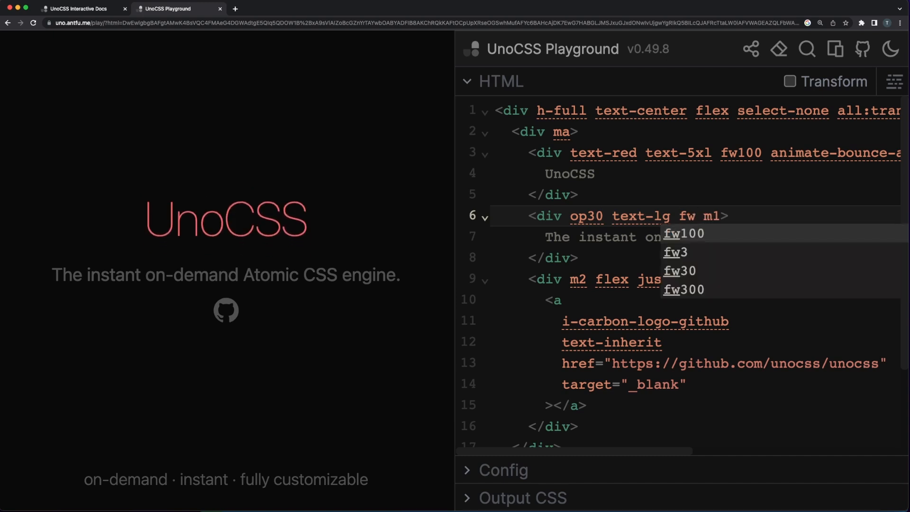
click(683, 233)
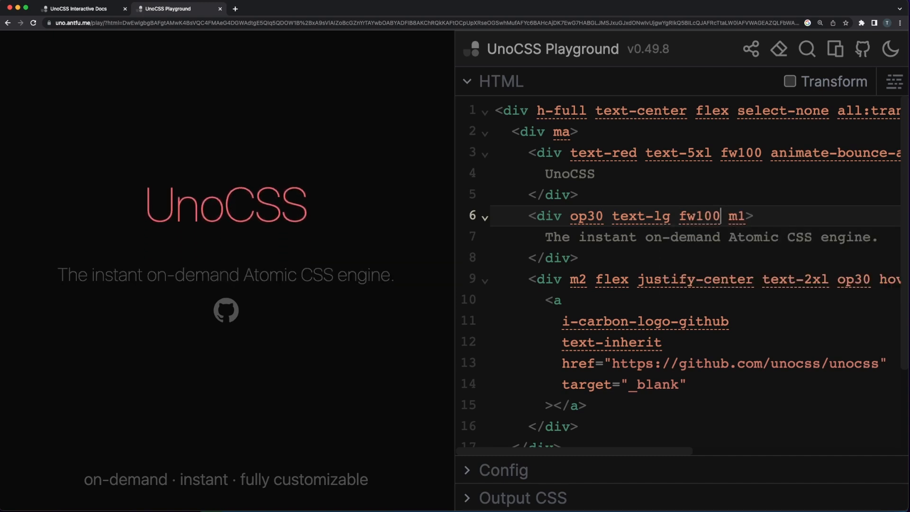
Look up box-shad and cursor utilities in UnoCSS Interactive after clearing the border search.
click(79, 9)
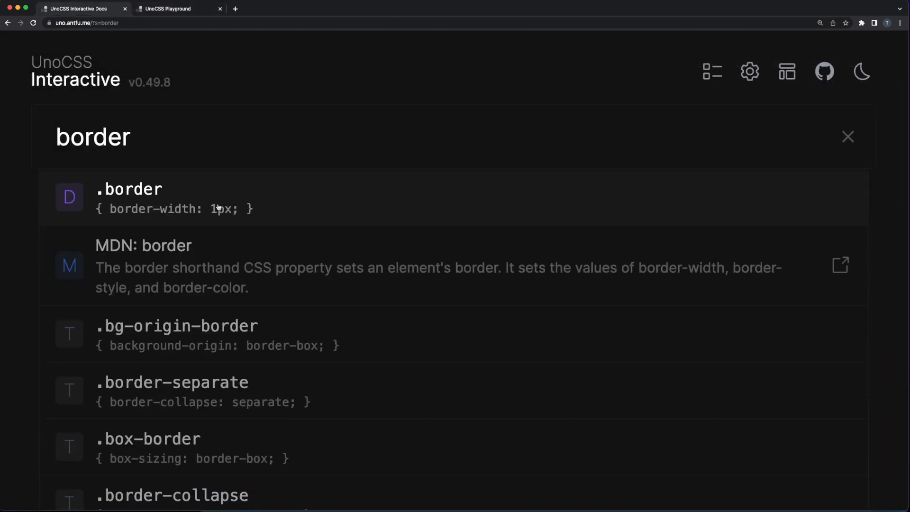
click(130, 190)
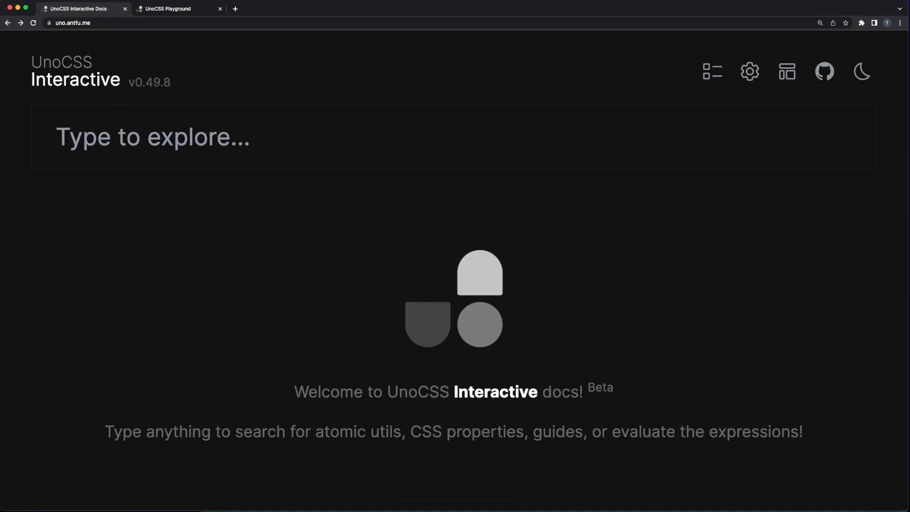
text(box-shad)
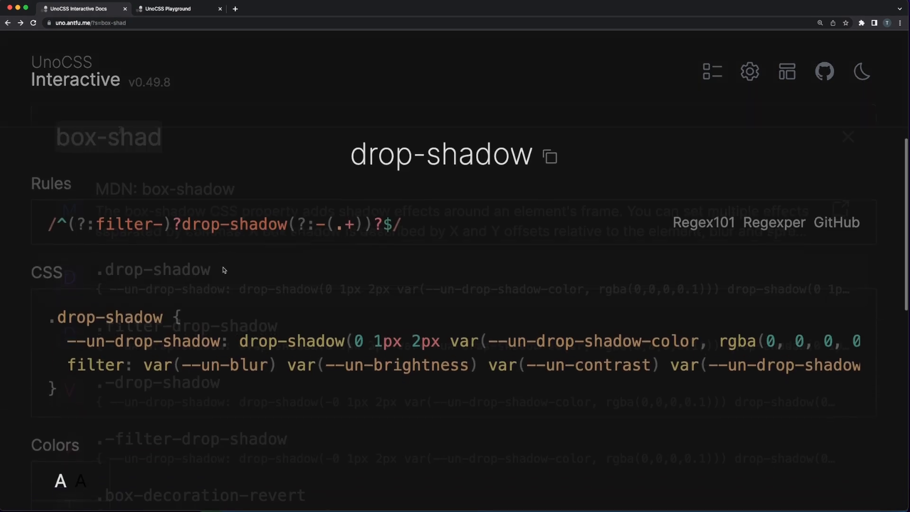
text(cursor-pointer)
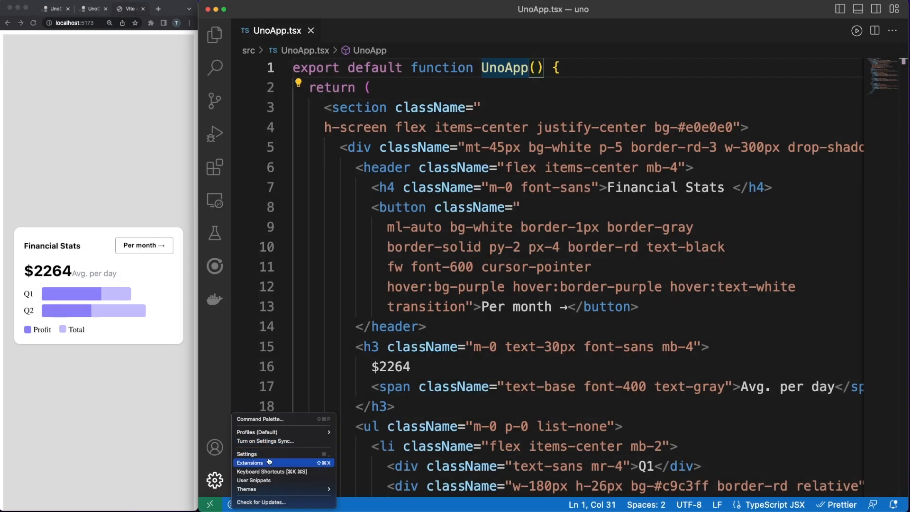
Enable the inline class folding extension so UnoApp.tsx className values collapse to dots.
click(249, 462)
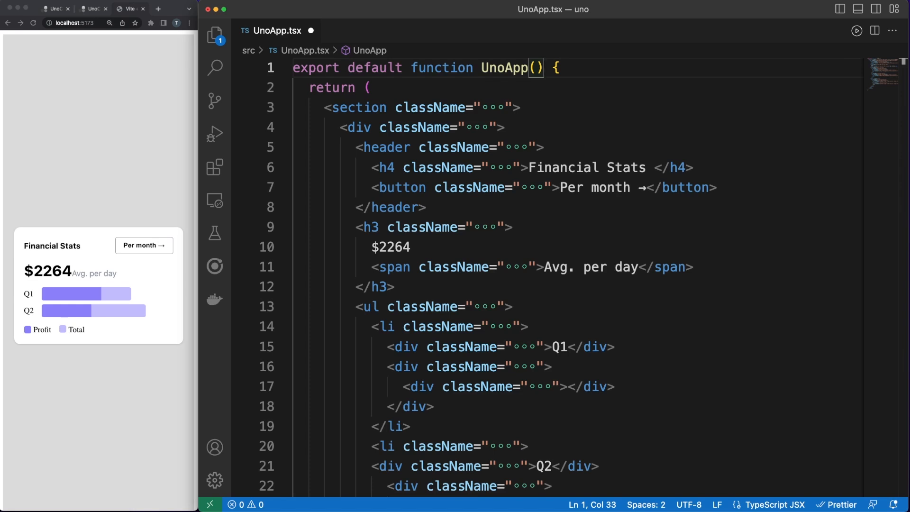
click(368, 30)
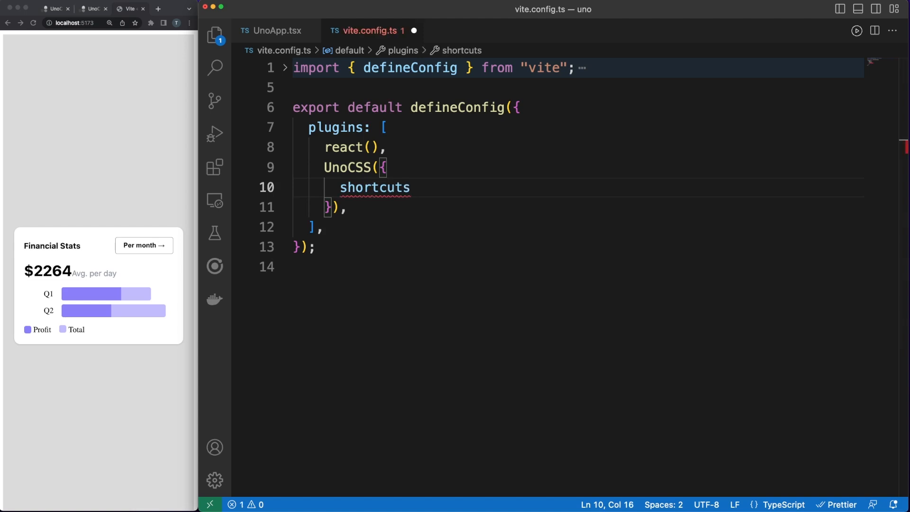
Define UnoCSS shortcuts in vite.config.ts: "no-list": "m-0 p-0 list-none" and "ic": "items-center".
text(: [{}],)
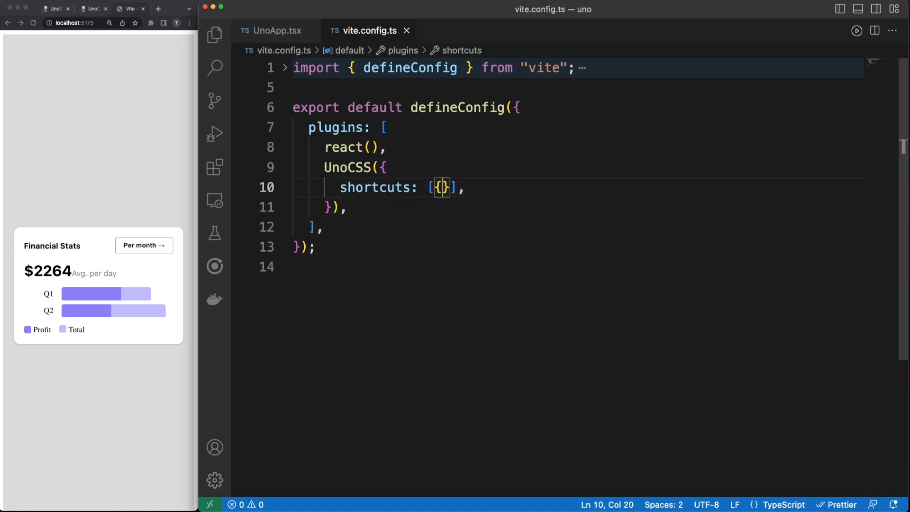
text("no-)
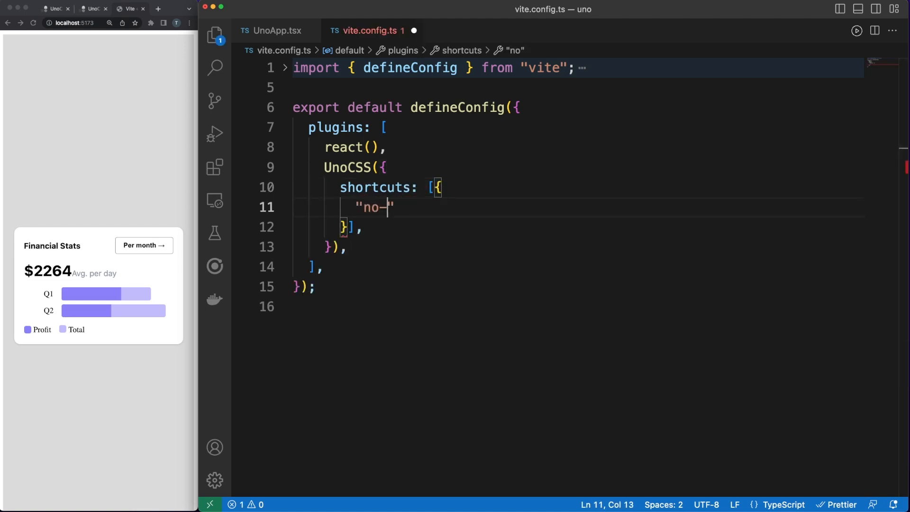
text(list":)
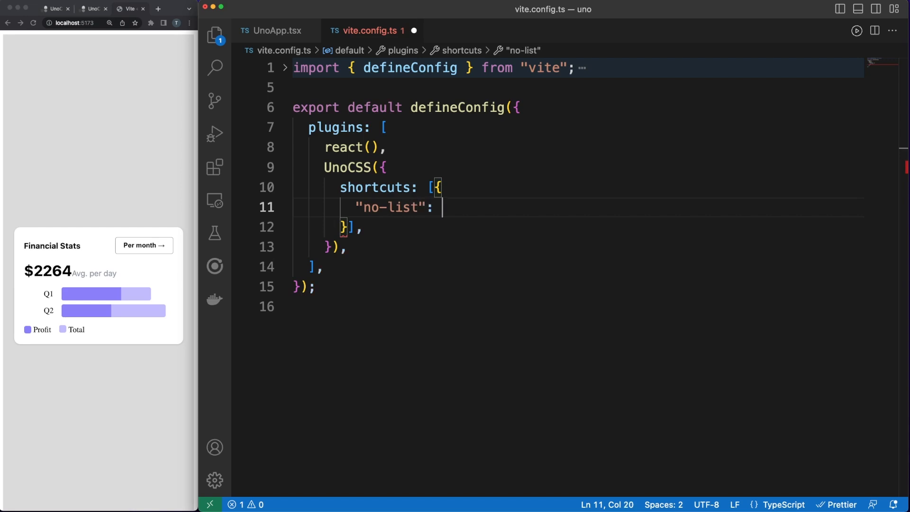
text("m-0 p)
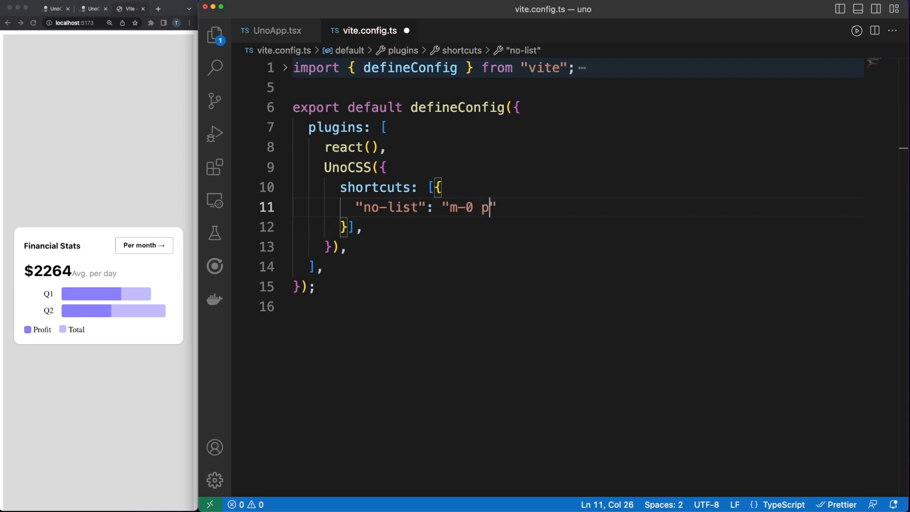
text(-0 list-none)
text("ic)
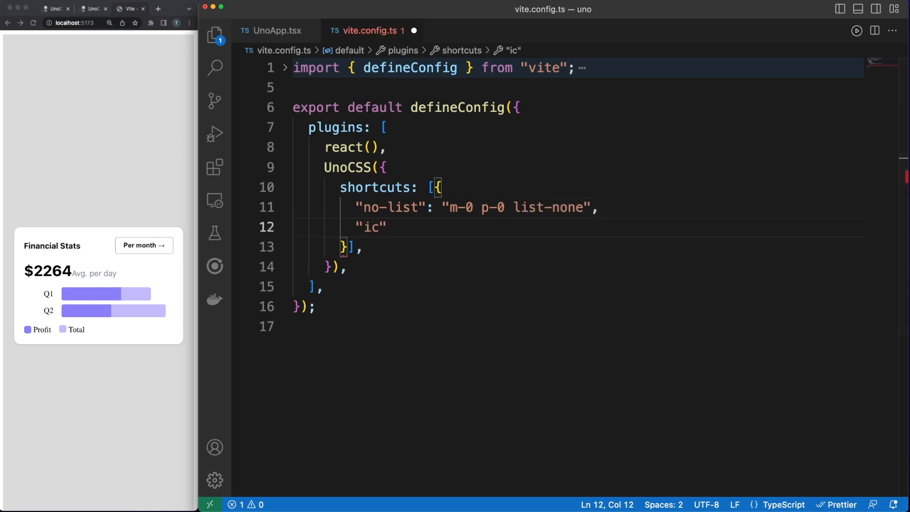
text(: "item")
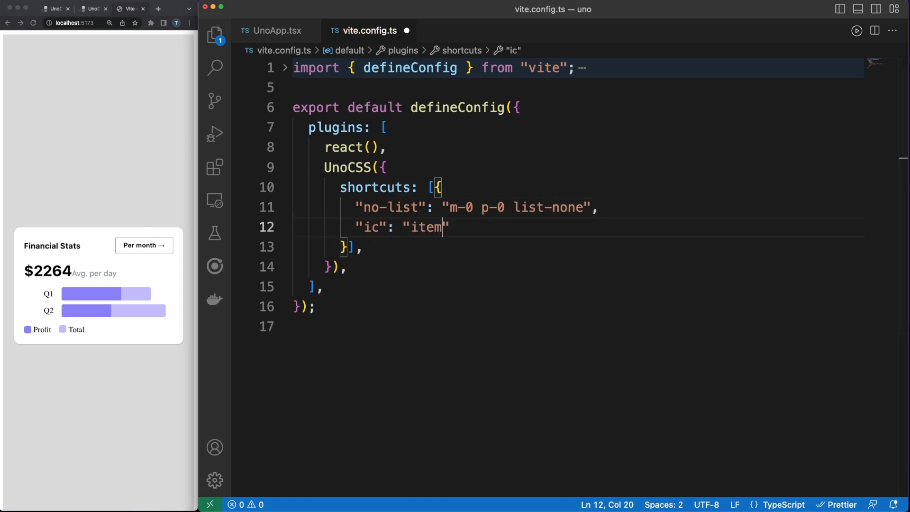
text(s-center)
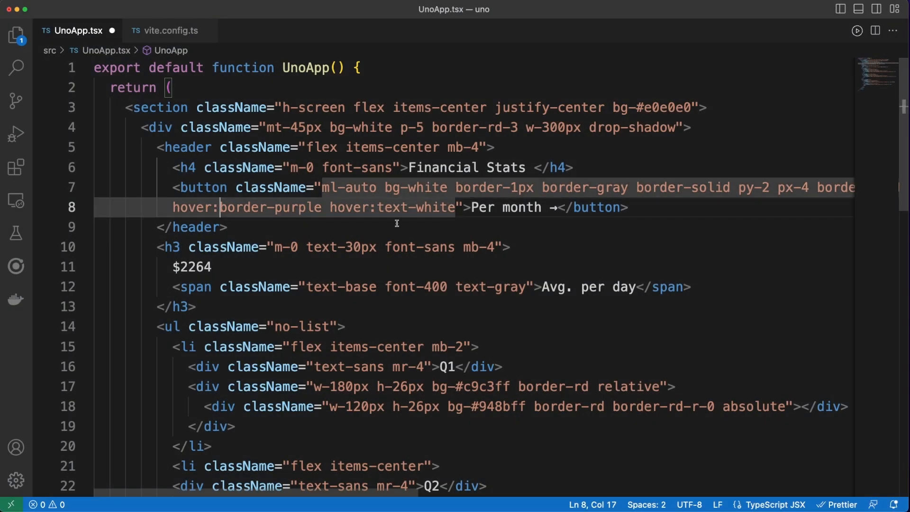
Wrap the button's hover utilities in hover:( ), drop duplicate prefixes, and begin an import on line 1.
text(()
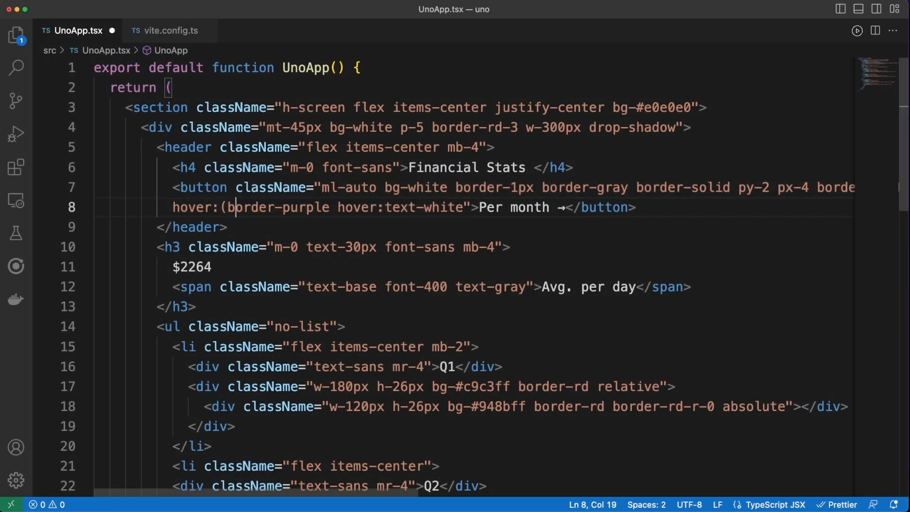
click(369, 208)
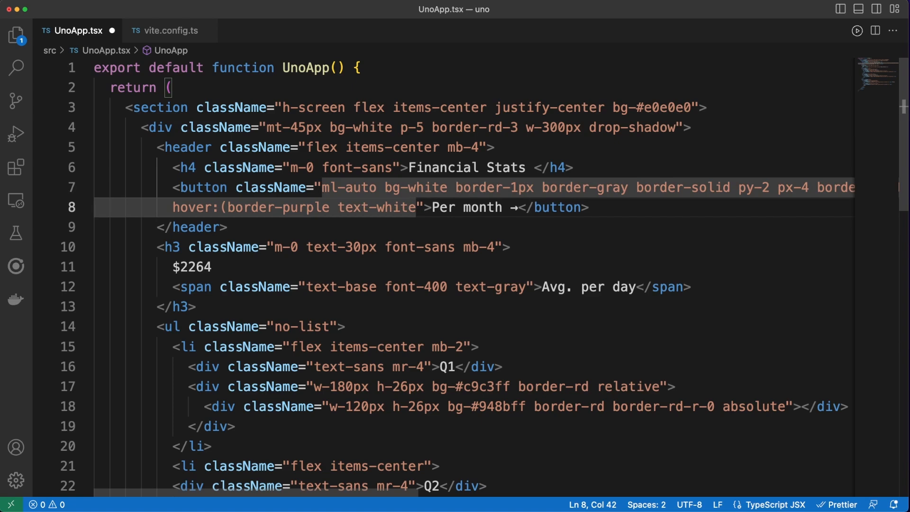
text())
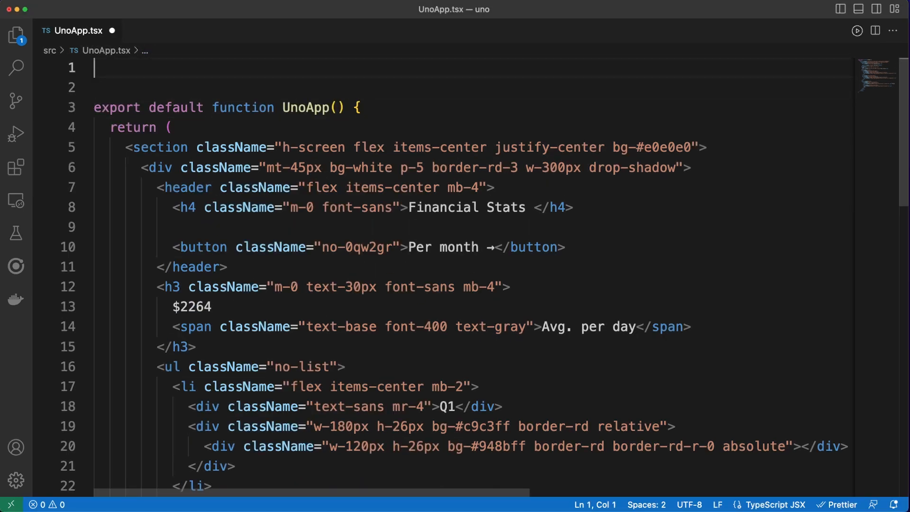
text(import)
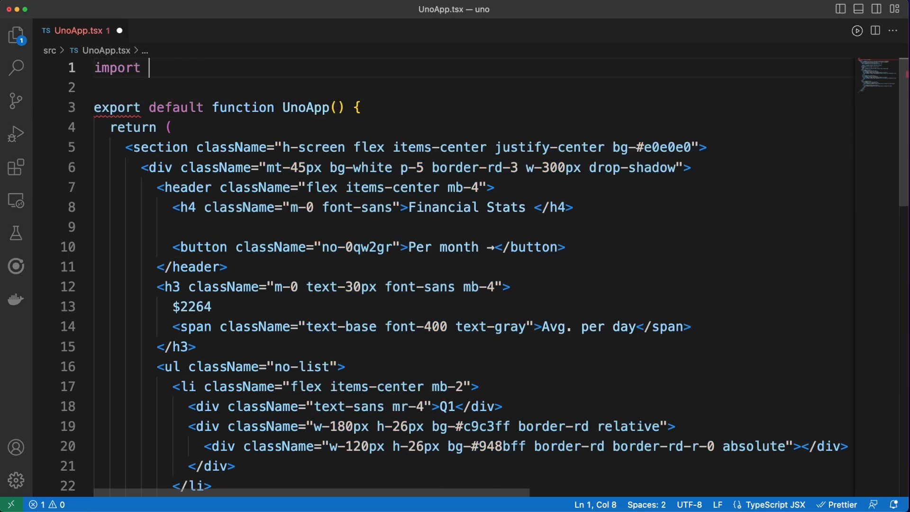
text("@u)
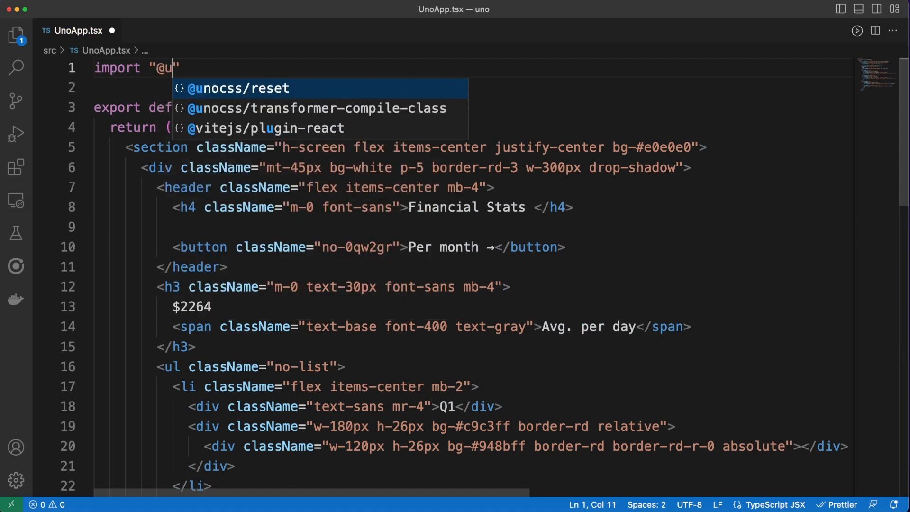
text(nocss/rese)
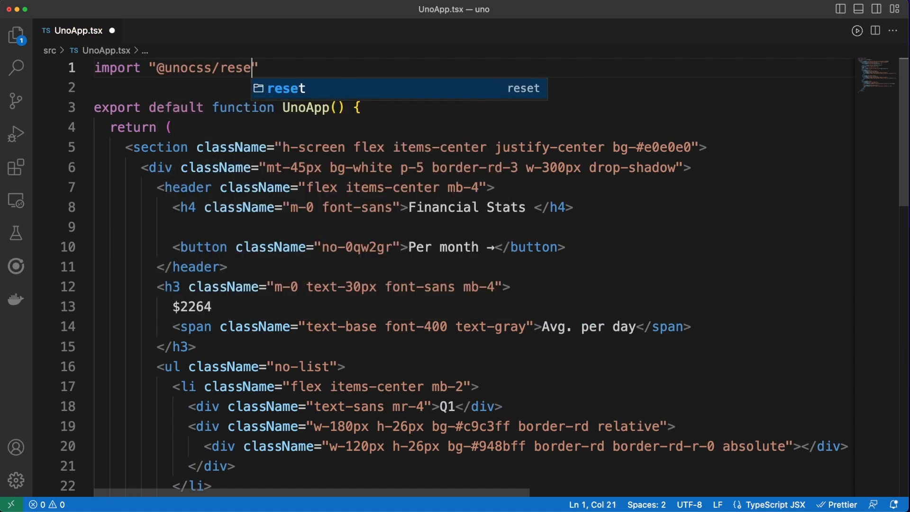
text(t/norma)
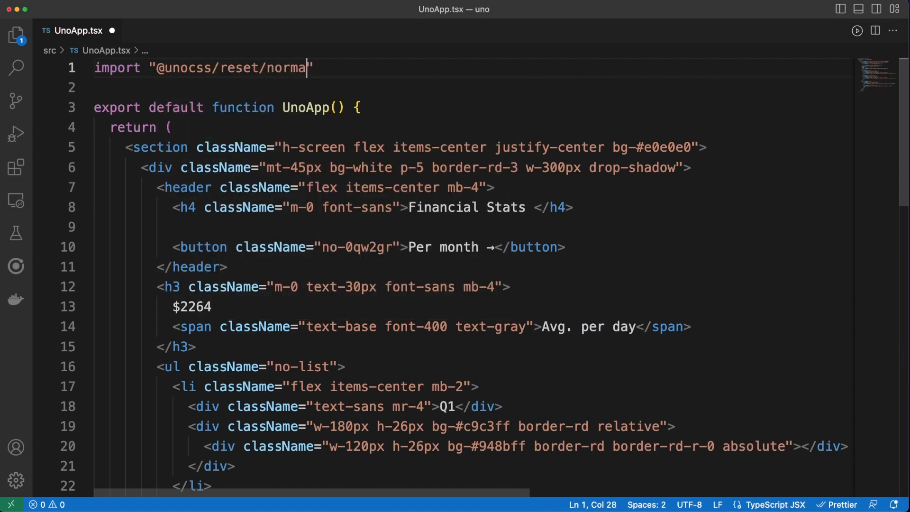
text(lize.css";)
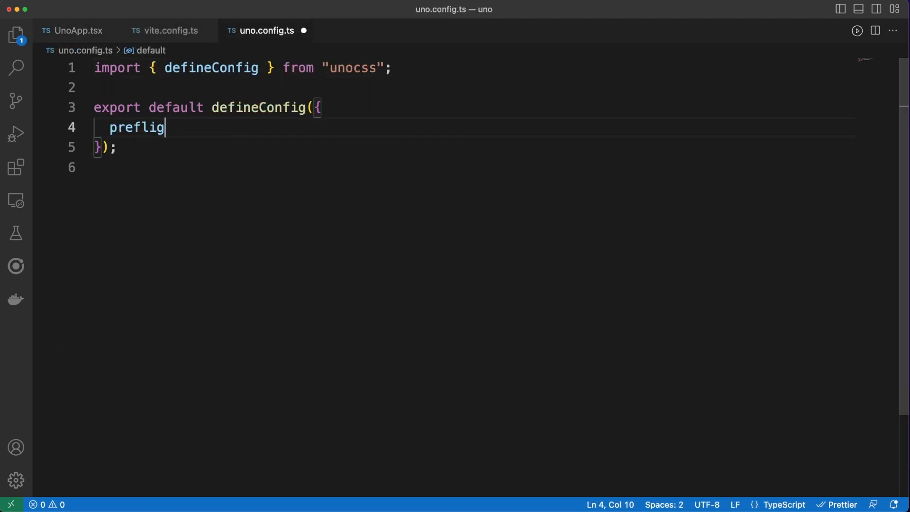
Add a preflights entry whose getCSS sets body margin 0 and box-sizing on all elements.
text(hts: [)
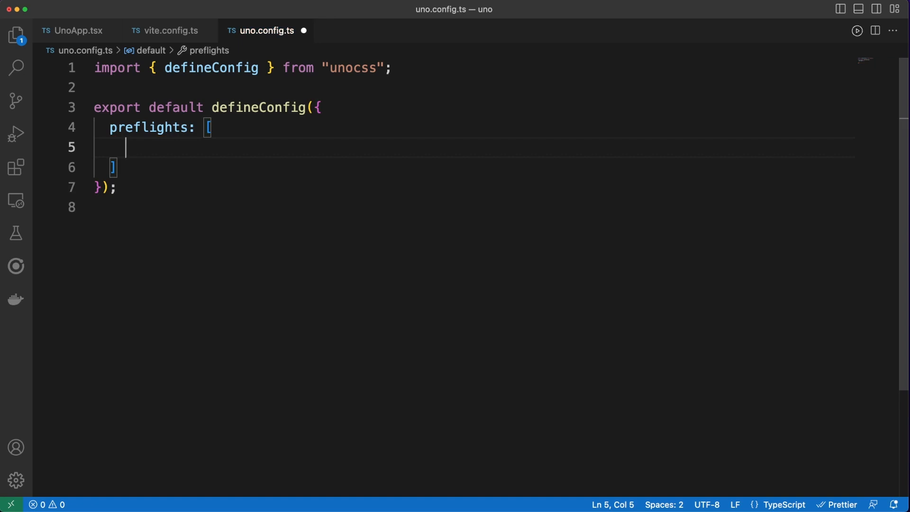
text({\n  getCSS: () => `\n    body {\n      margin: 0;\n    }\n    * {\n      box-sizing-border-box: 0;\n    }\n  `,\n})
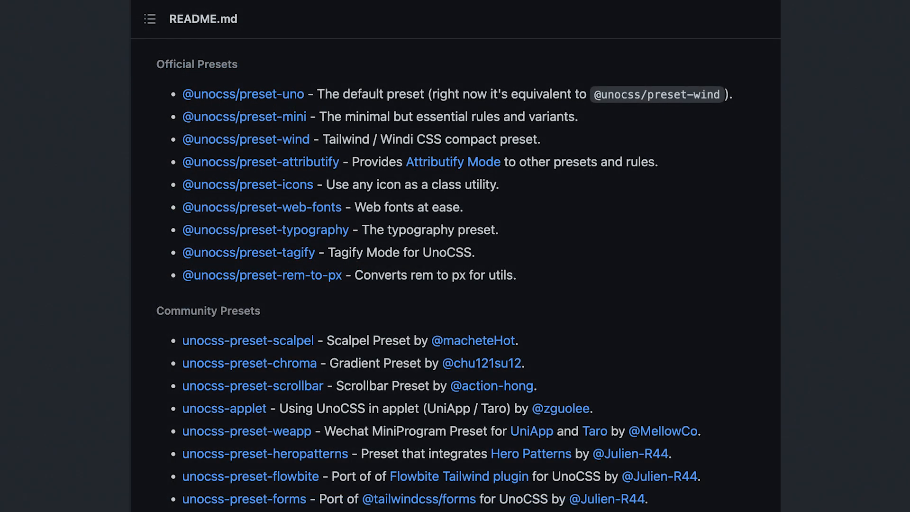
Configure presetWebFonts with the google provider and sans font "Roboto".
click(171, 31)
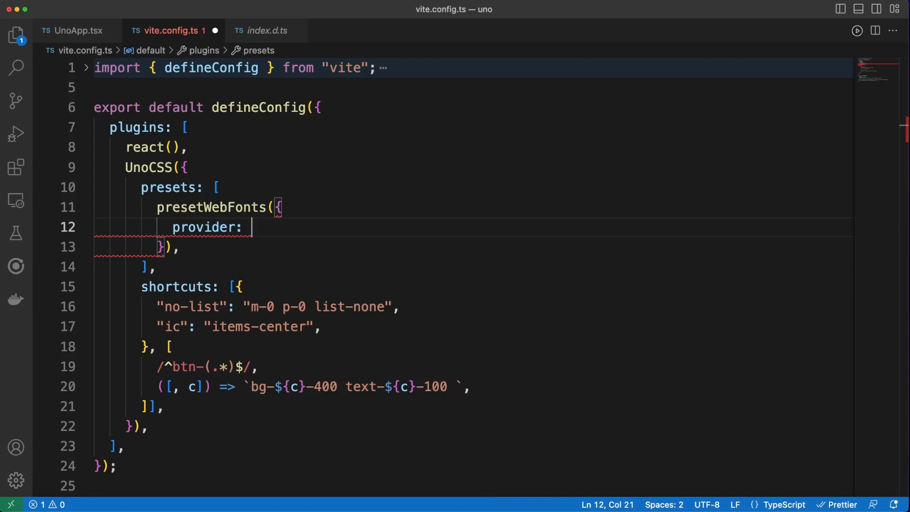
text("google",)
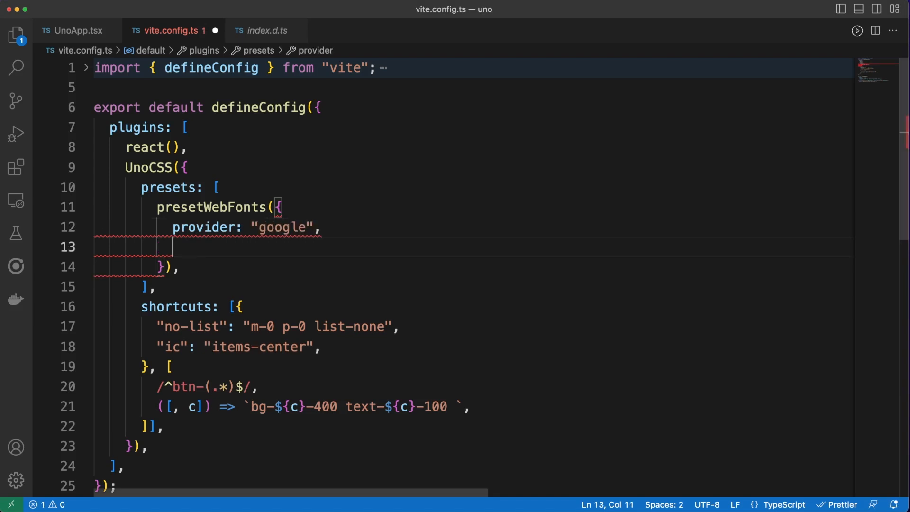
text(fonts: {)
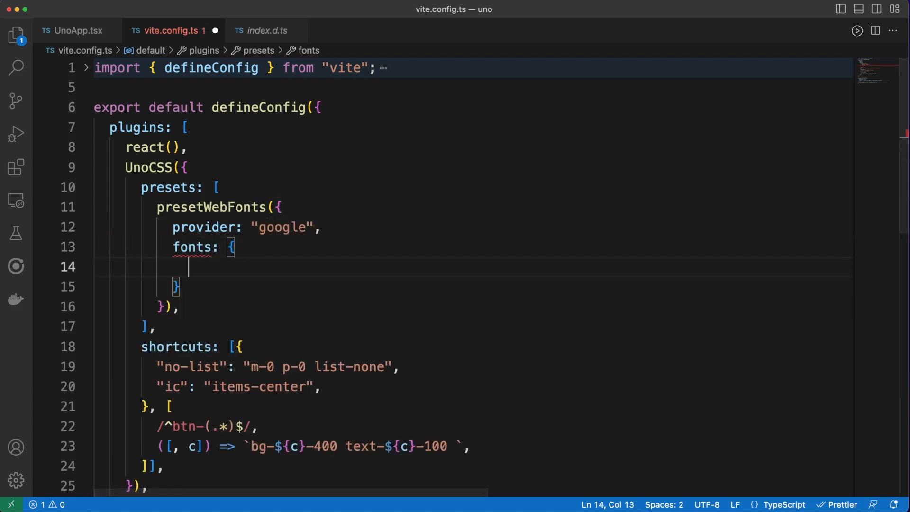
text(sans: "Robot)
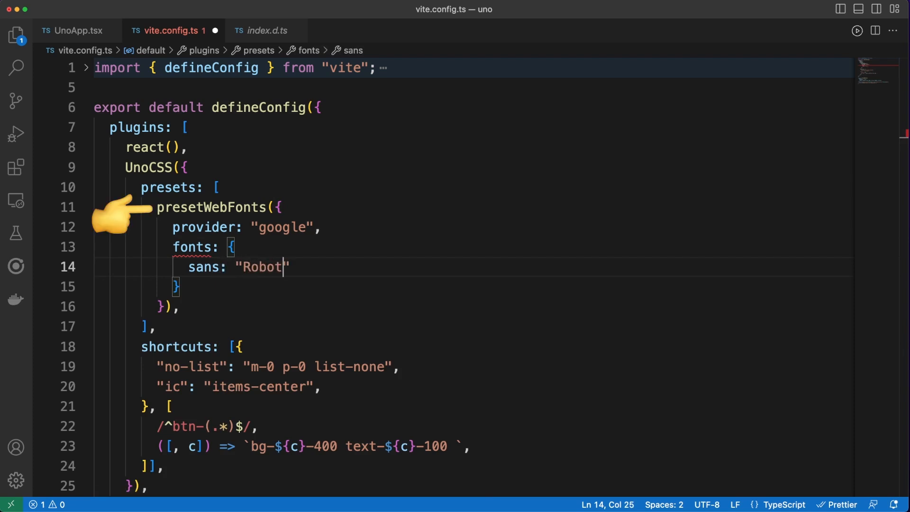
text(o",)
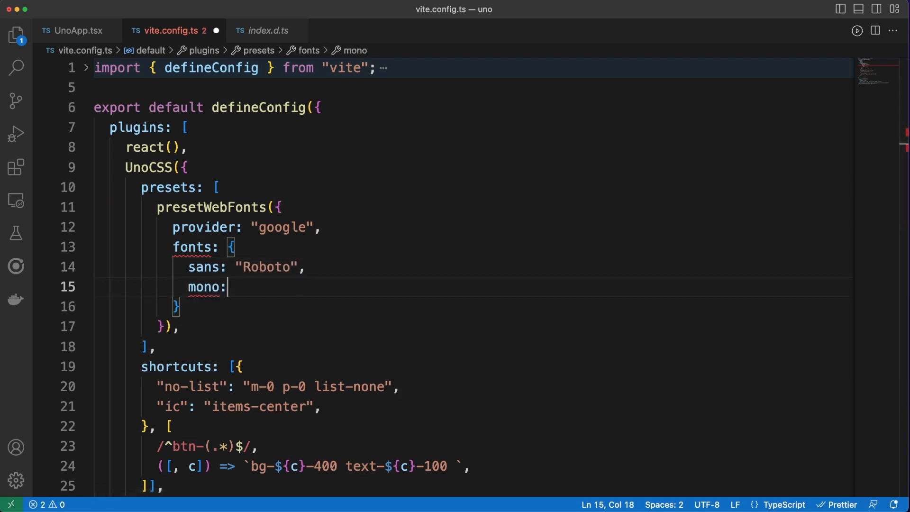
Add mono font "Fira Code" and lobster font "Lobster" to the web fonts preset.
text("Fria)
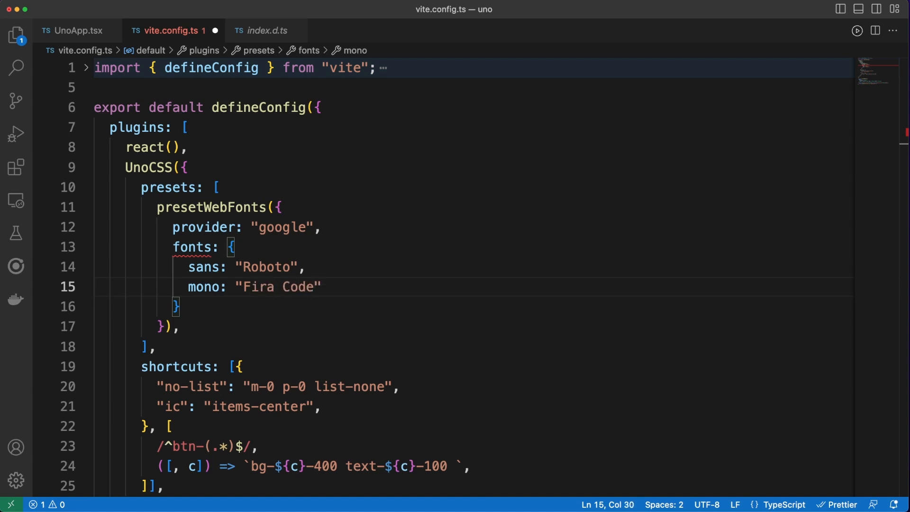
text(lobster:)
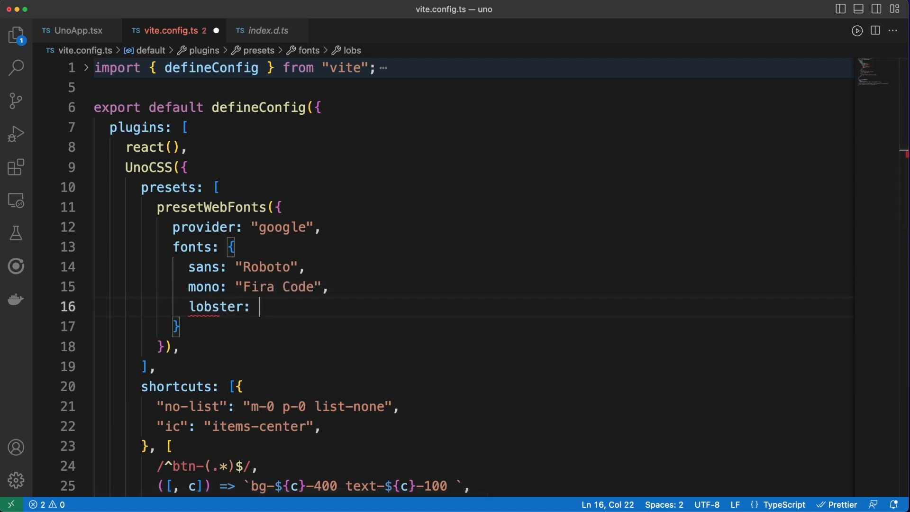
text("Lobster")
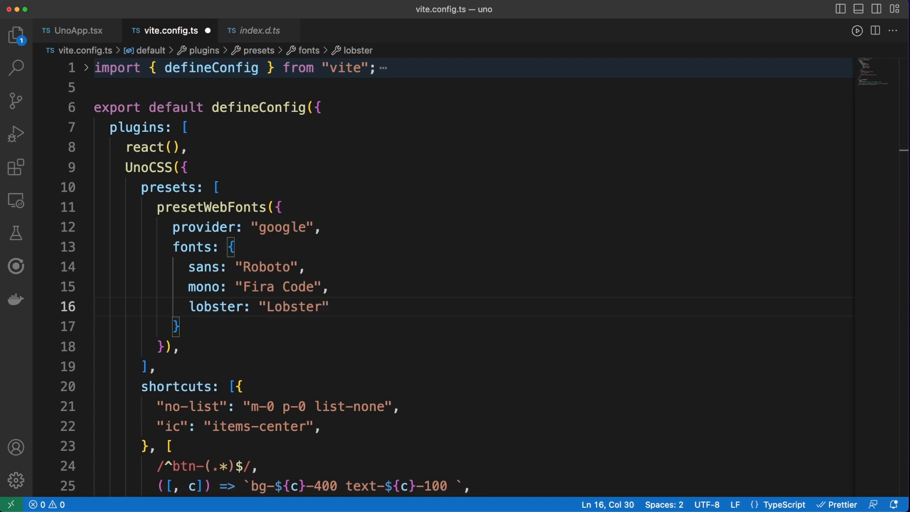
text(,)
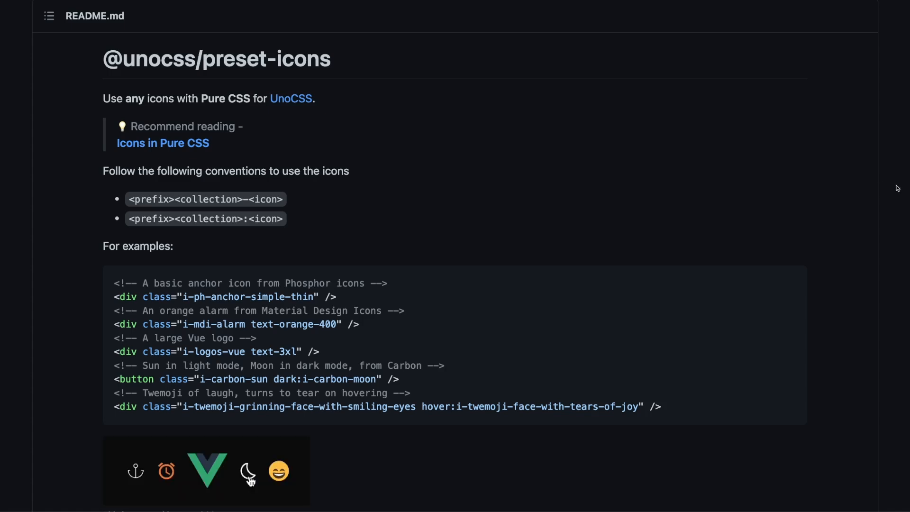
scroll(down, 3)
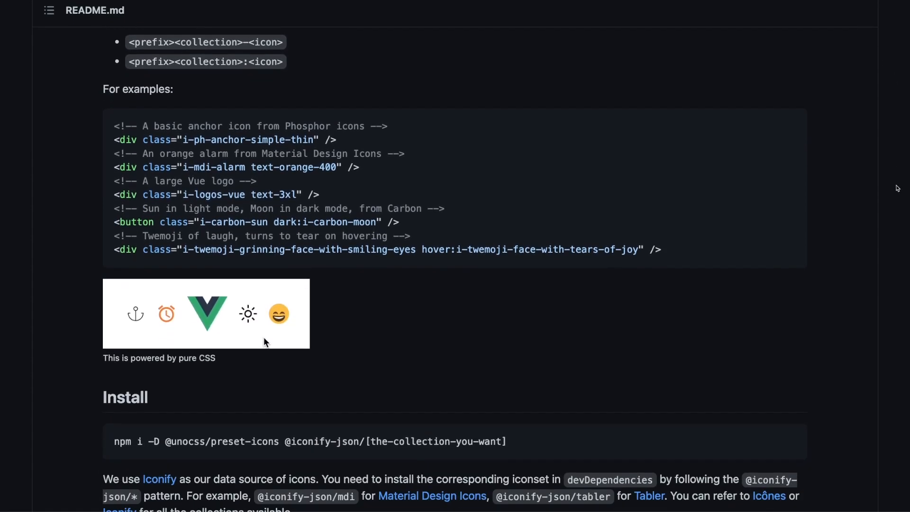
scroll(down, 3)
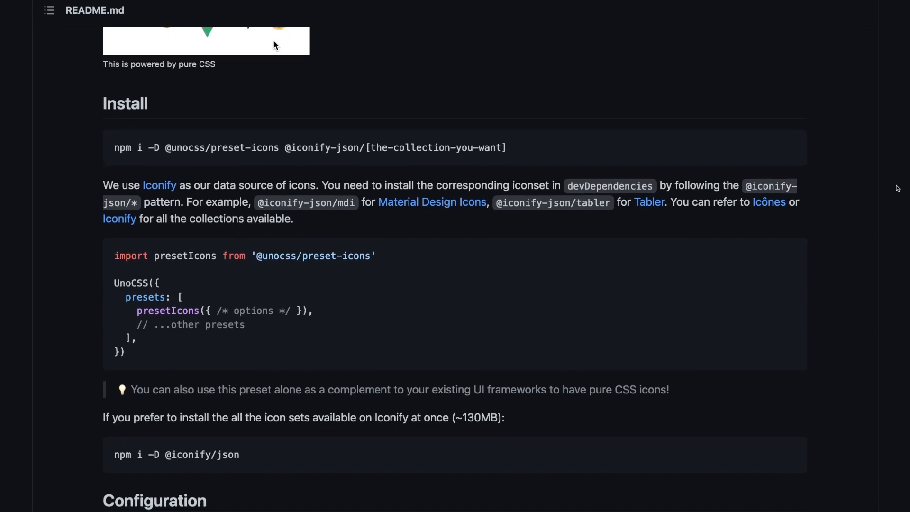
scroll(down, 3)
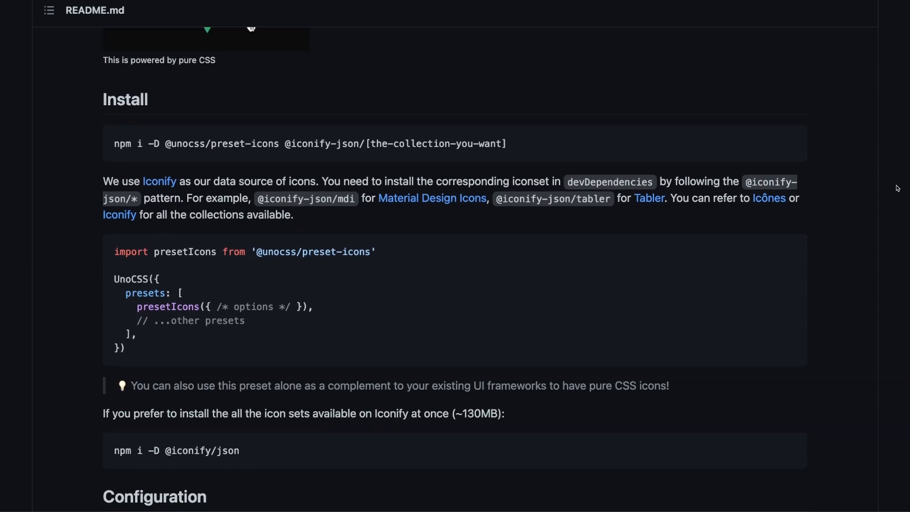
scroll(down, 3)
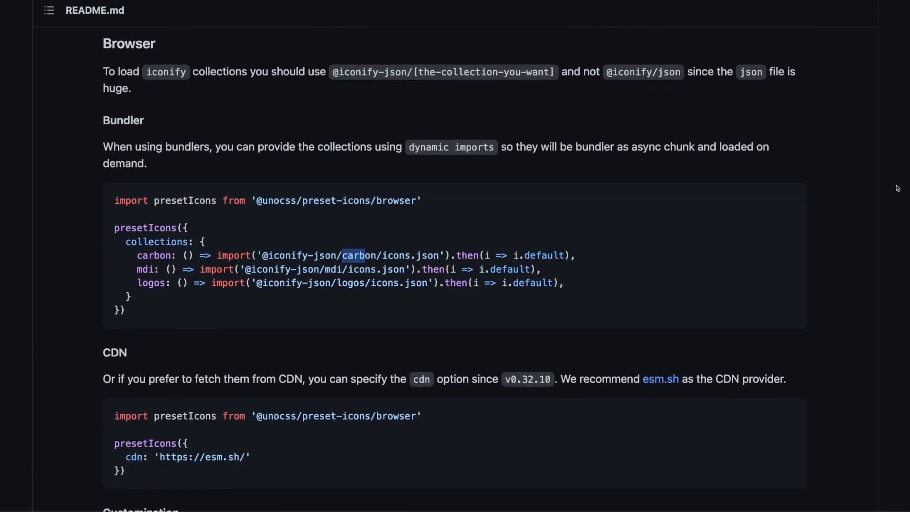
scroll(down, 3)
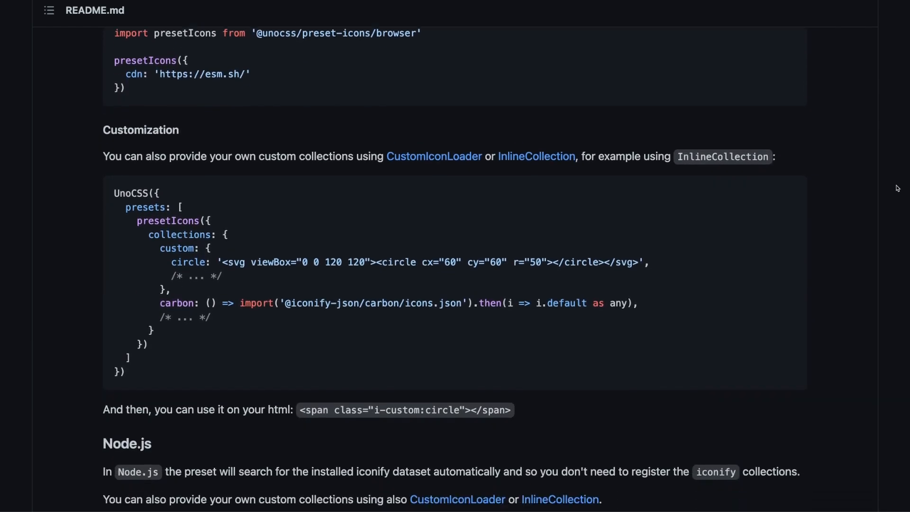
scroll(down, 3)
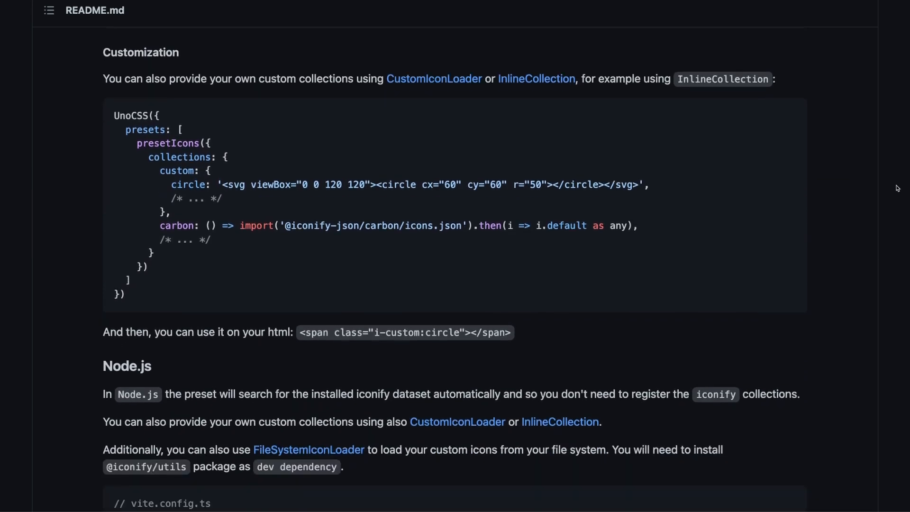
scroll(down, 3)
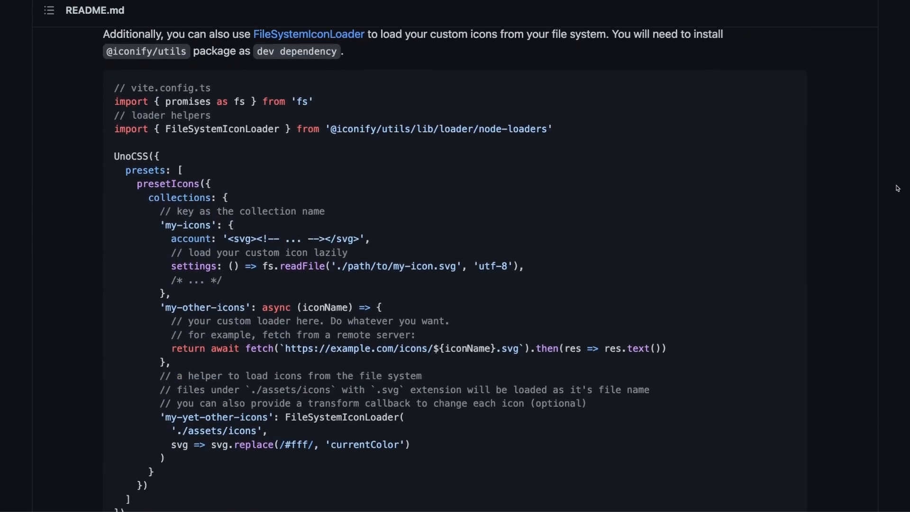
scroll(down, 3)
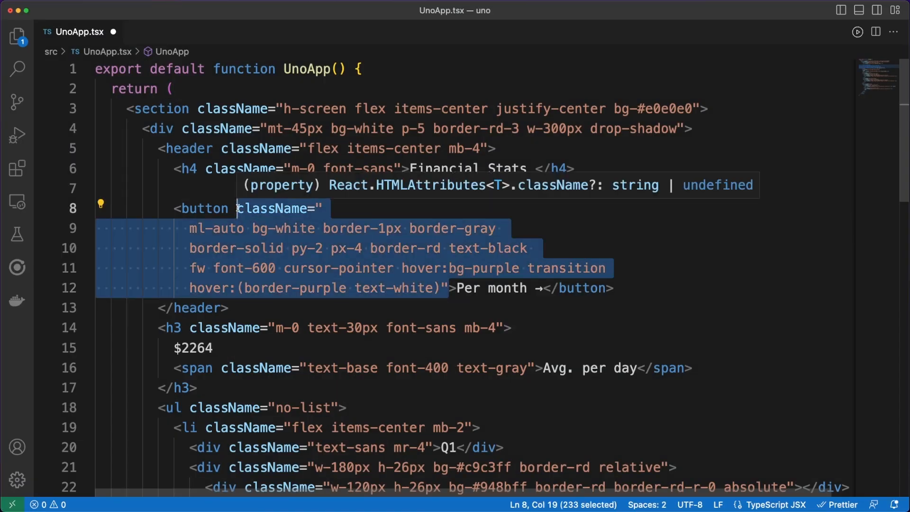
Replace the button's className with attributify bg="white", border="1px gray solid rd", text="black", cursor="pointer".
key(Delete)
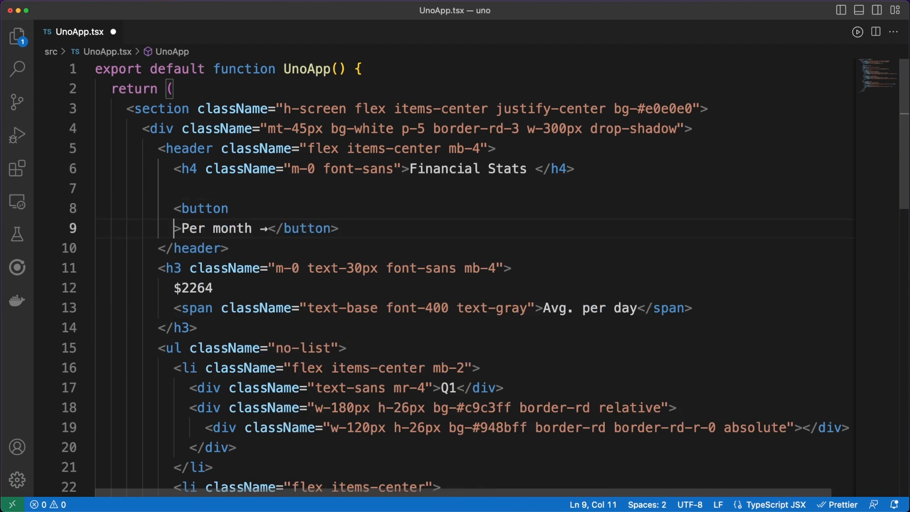
text(bg="whit")
text(bord)
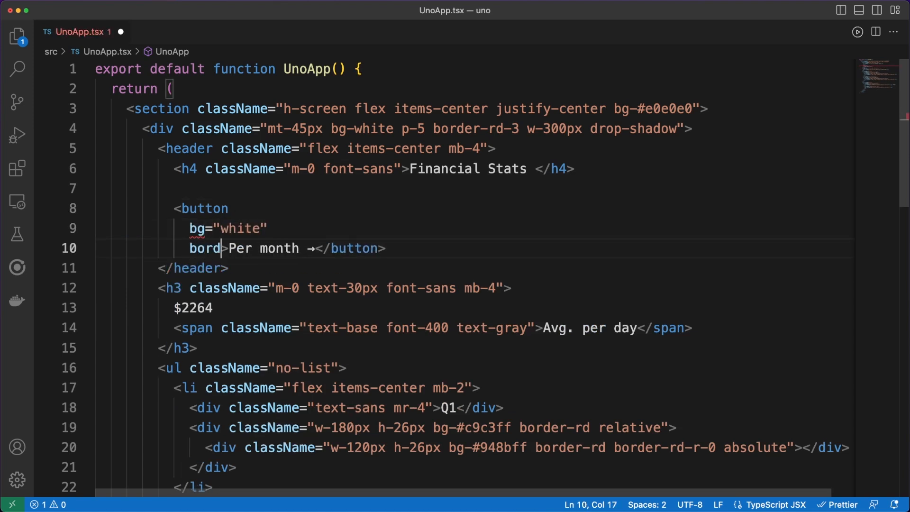
text(er="1px ")
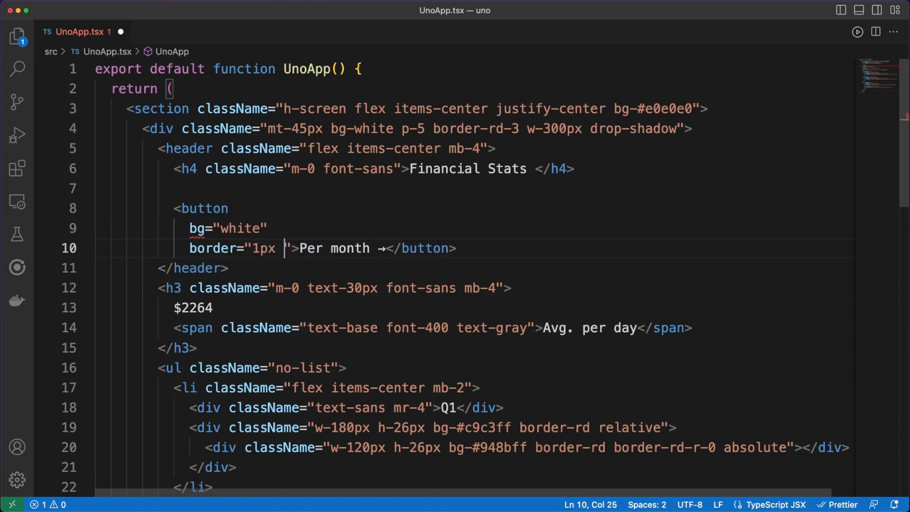
text(gray solid rd")
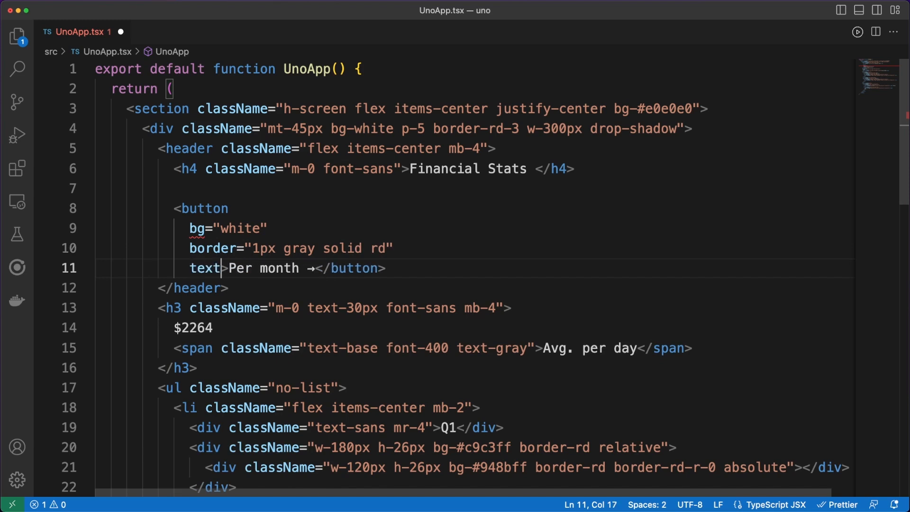
text(="black")
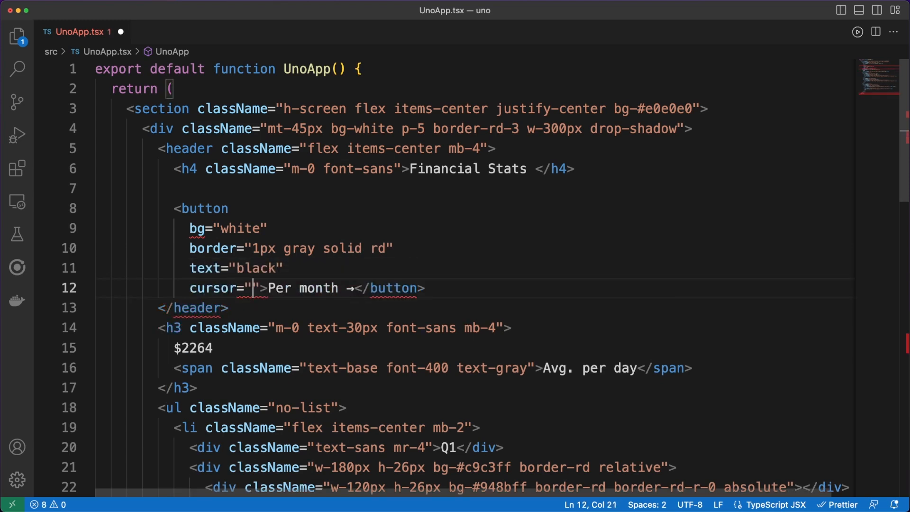
text(pointer)
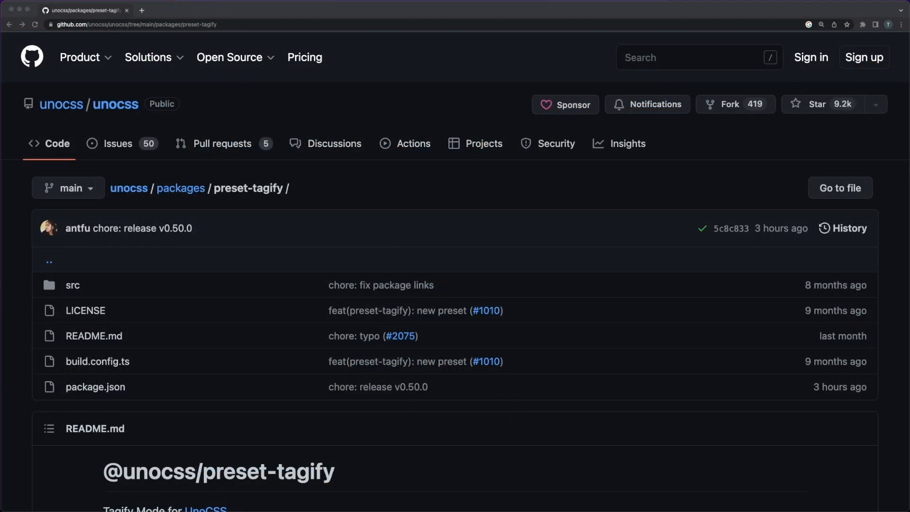
scroll(down, 3)
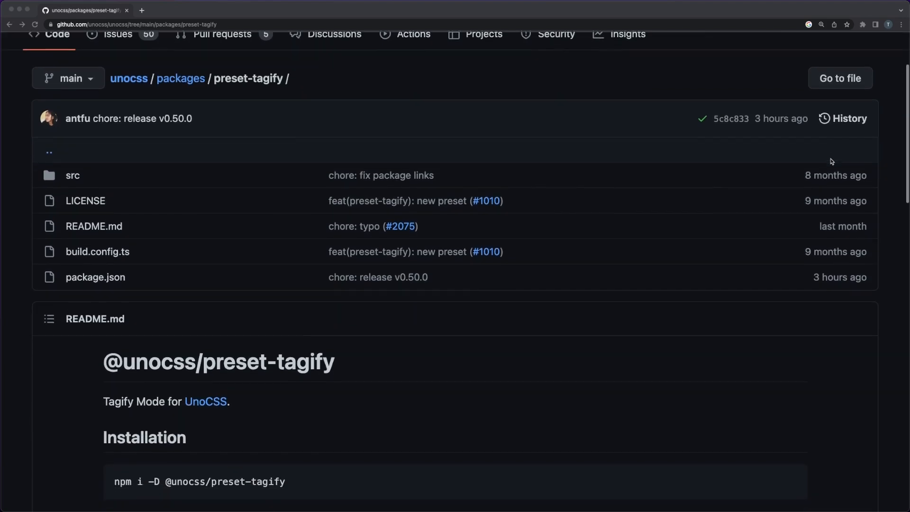
scroll(down, 3)
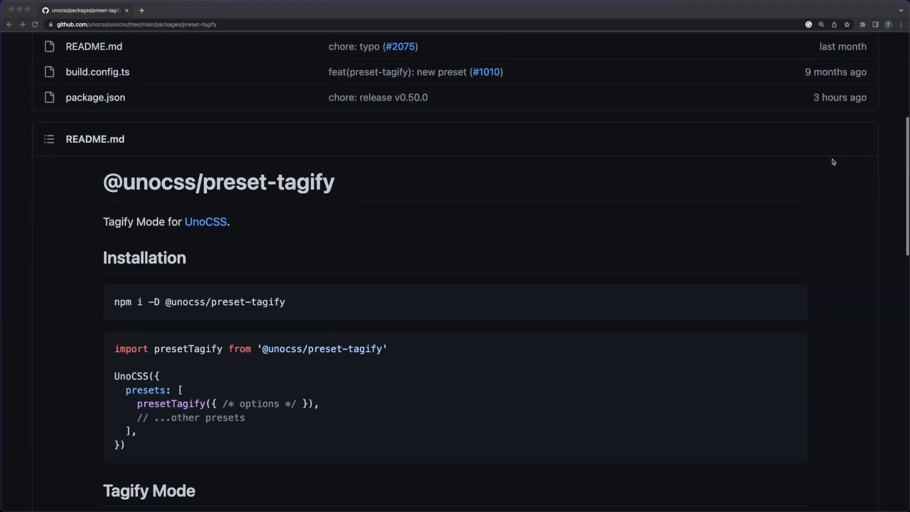
scroll(down, 3)
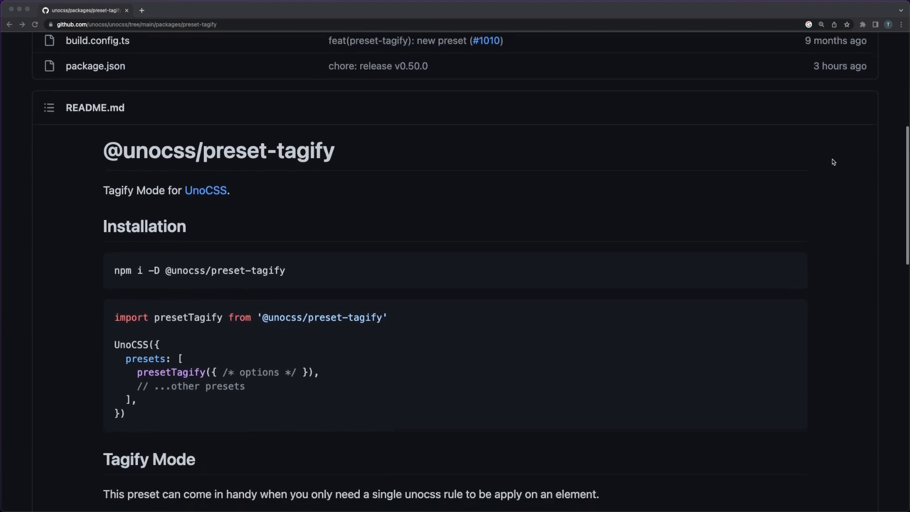
scroll(down, 3)
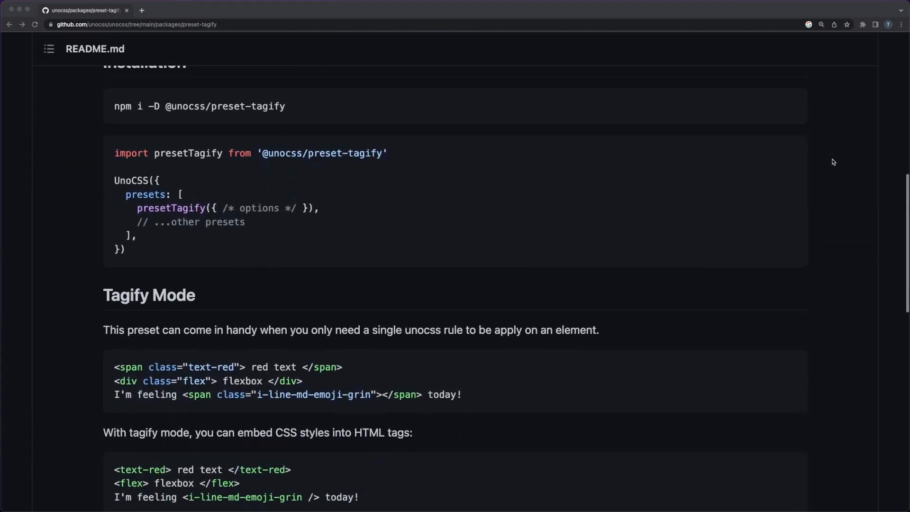
scroll(down, 3)
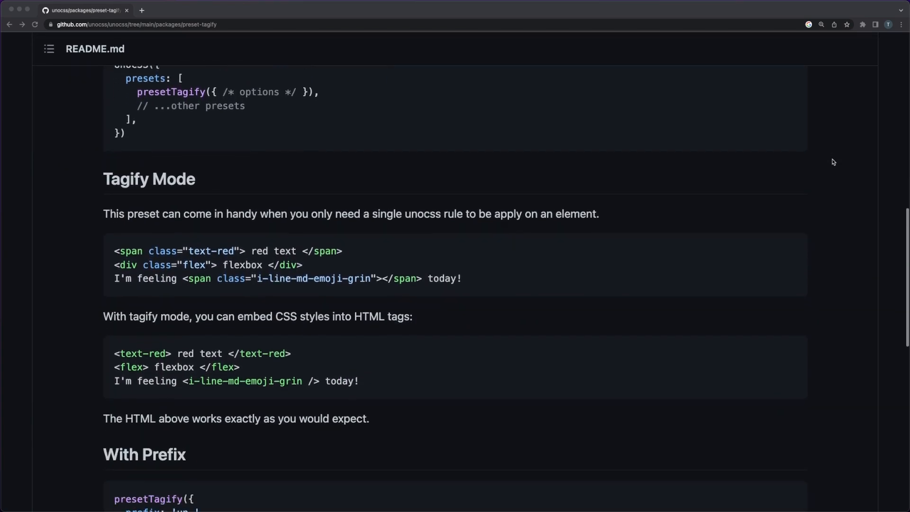
scroll(down, 3)
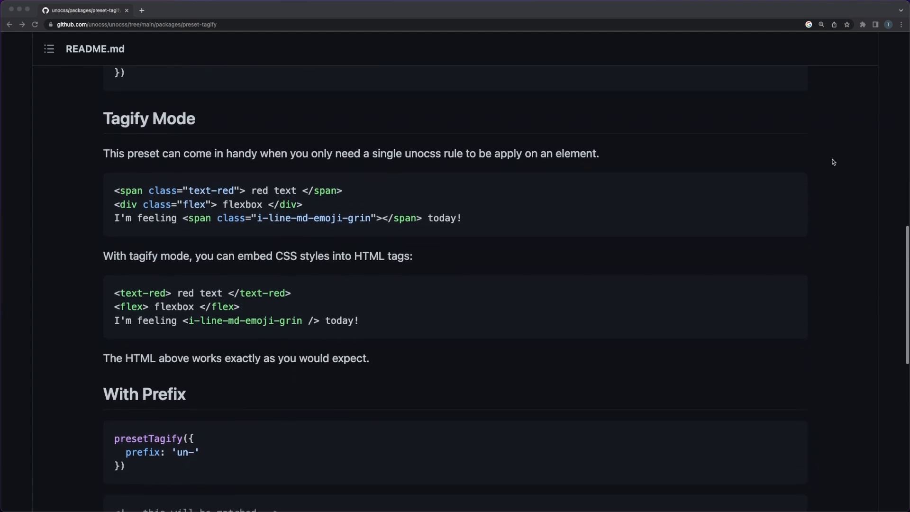
scroll(down, 3)
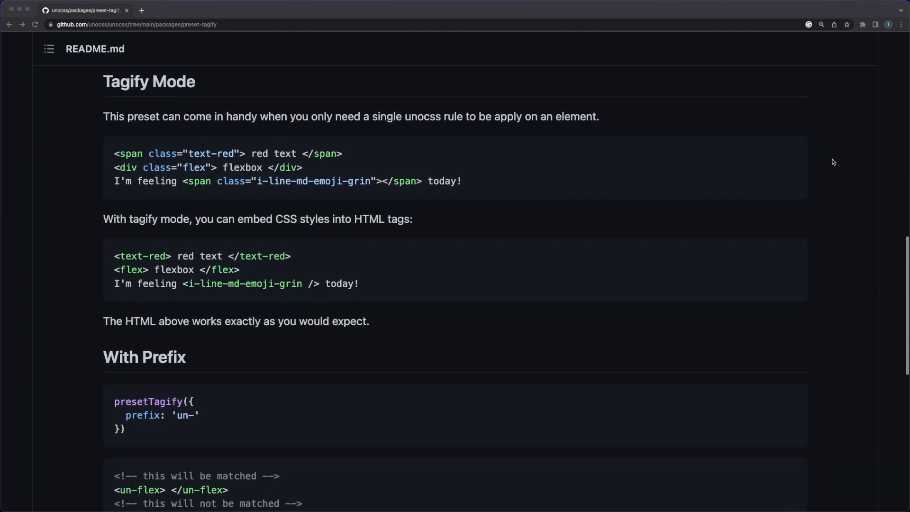
scroll(down, 3)
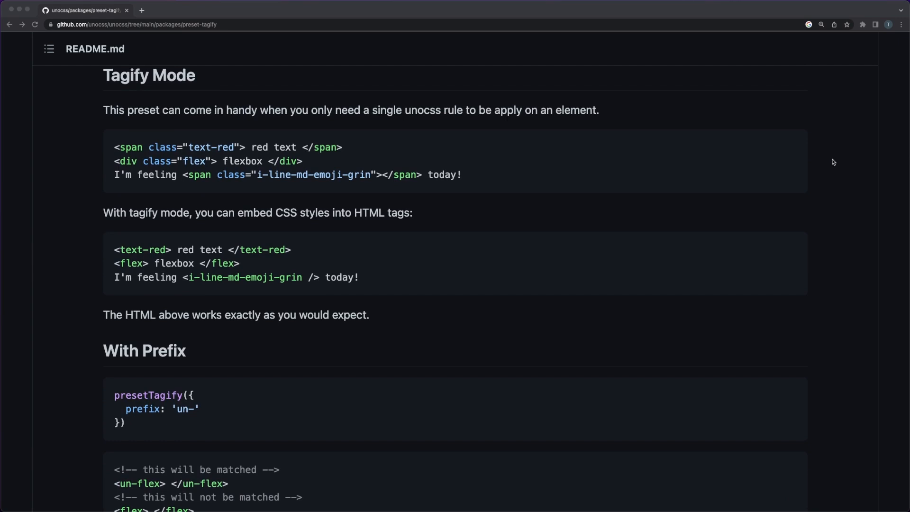